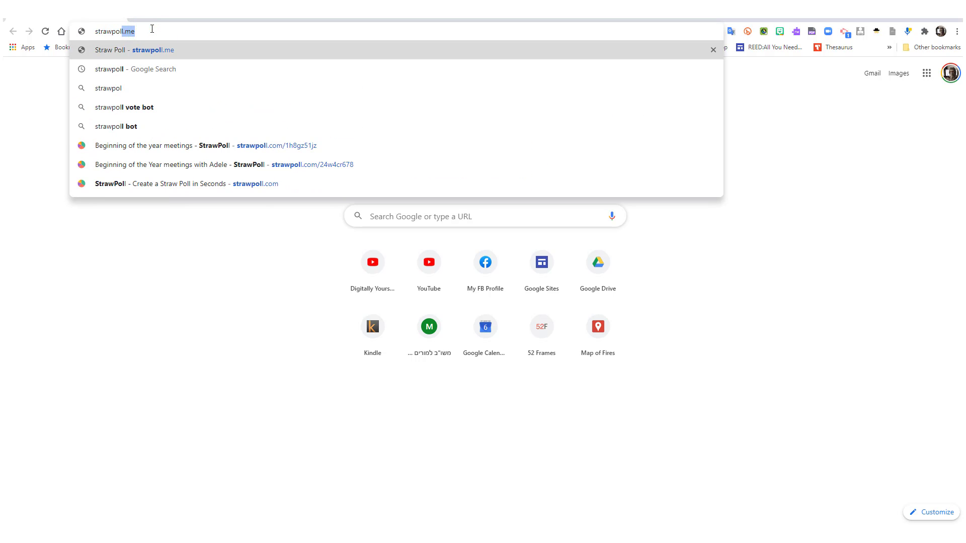
Step: Load the StrawPoll home page at strawpoll.com
{"action": "left_click", "coordinate": [185, 183]}
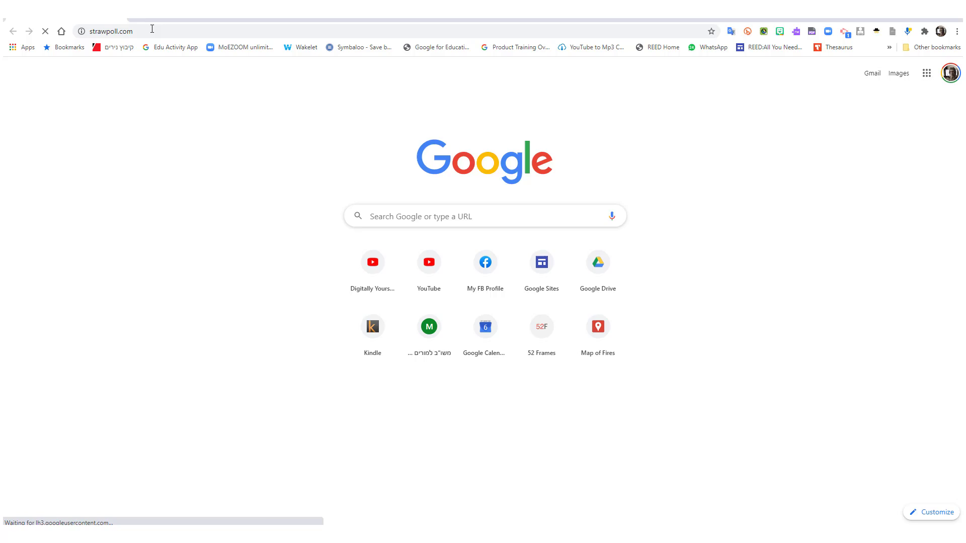
{"action": "key", "text": "Return"}
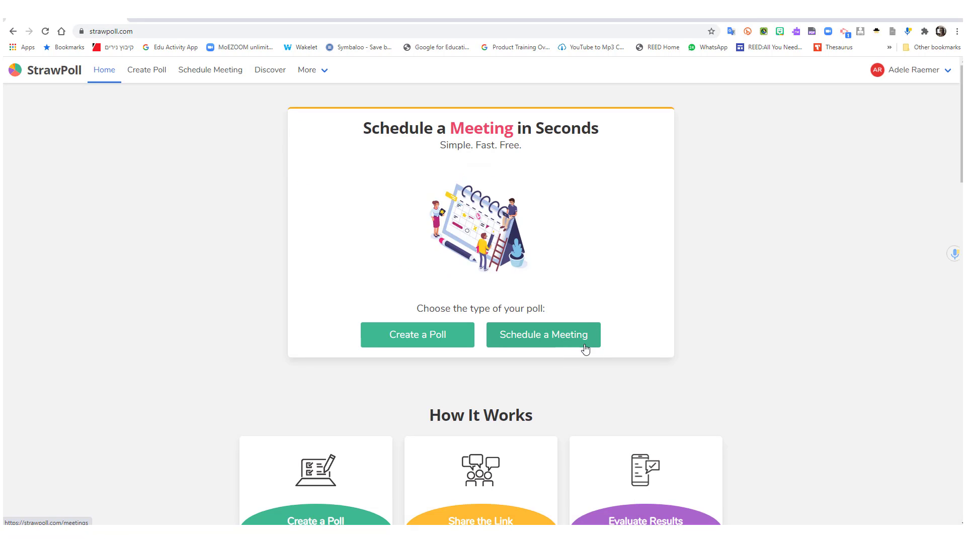
{"action": "mouse_move", "coordinate": [416, 339]}
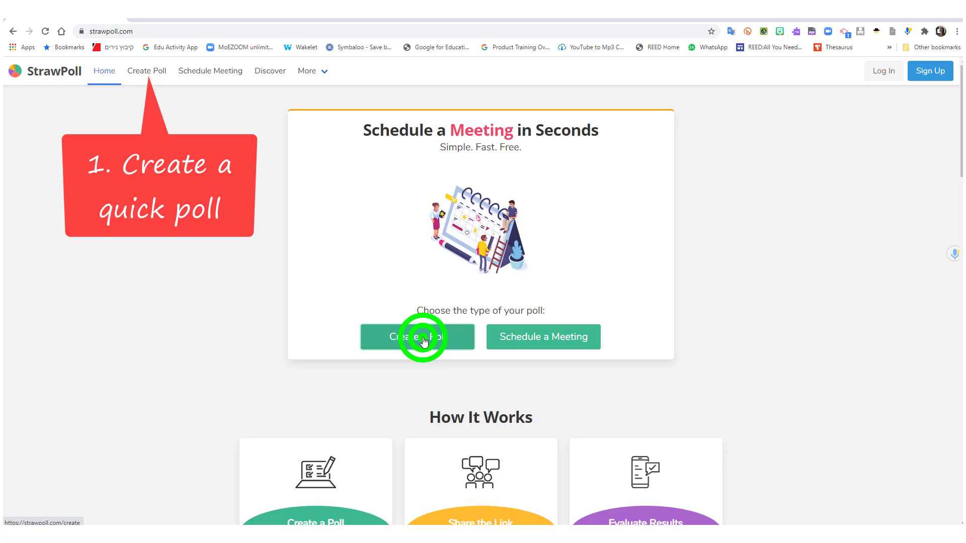
Step: Create a quick poll 'How many computers or devices do you have in your house?' with answers 1, 2, 3, 0, More than 3
{"action": "left_click", "coordinate": [416, 337]}
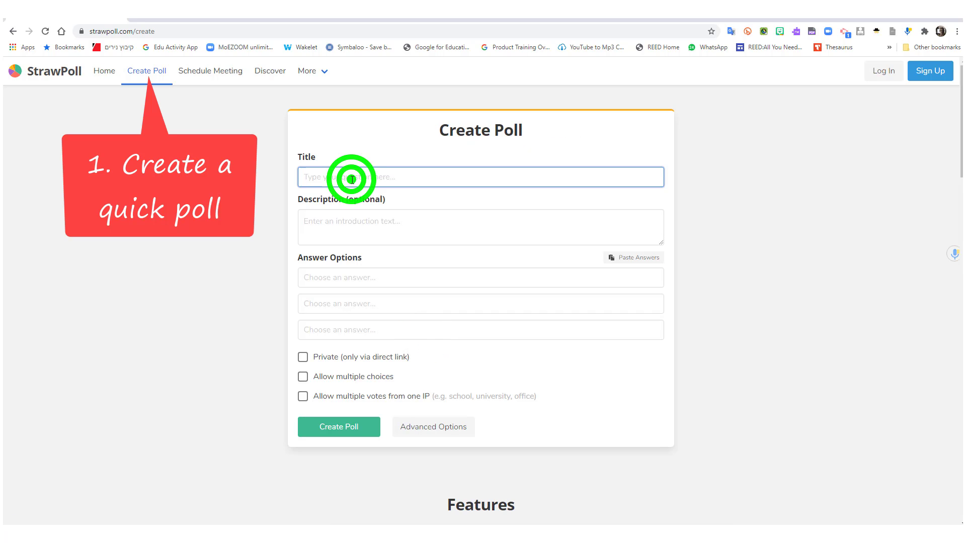
{"action": "type", "text": "How many"}
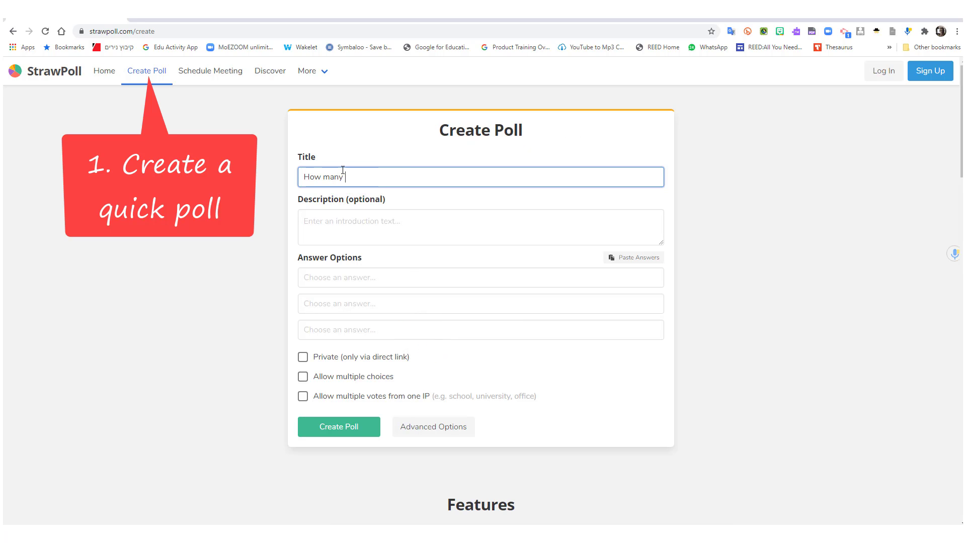
{"action": "type", "text": "computers do you have in your house?"}
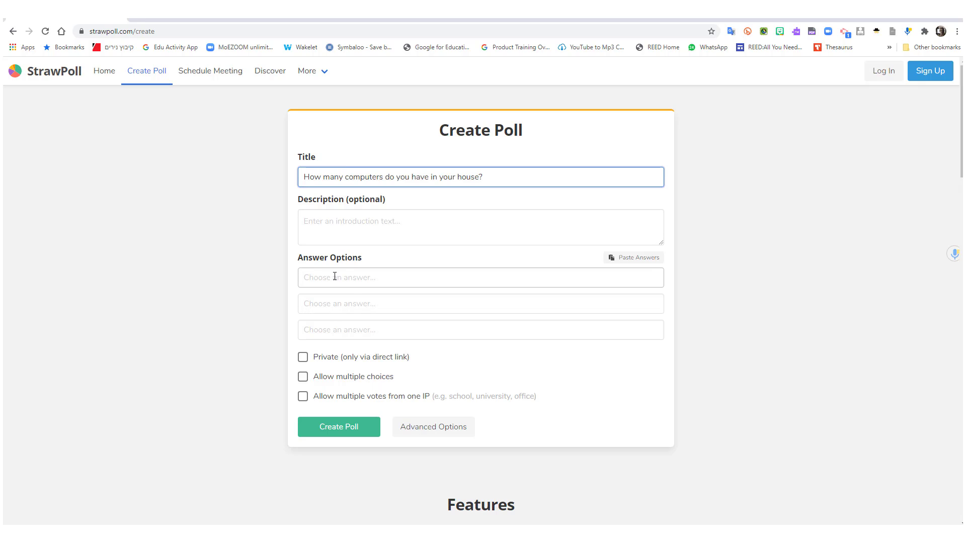
{"action": "type", "text": "3"}
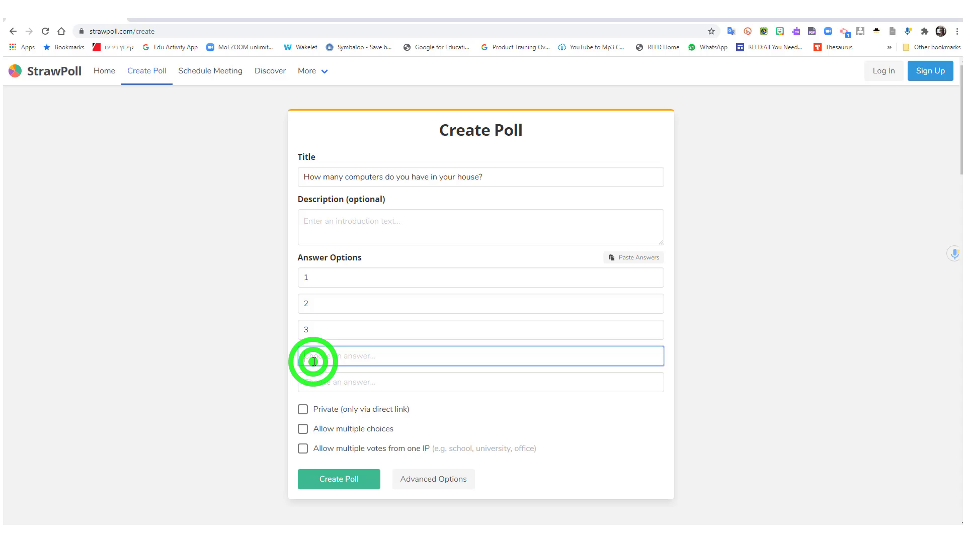
{"action": "type", "text": "0"}
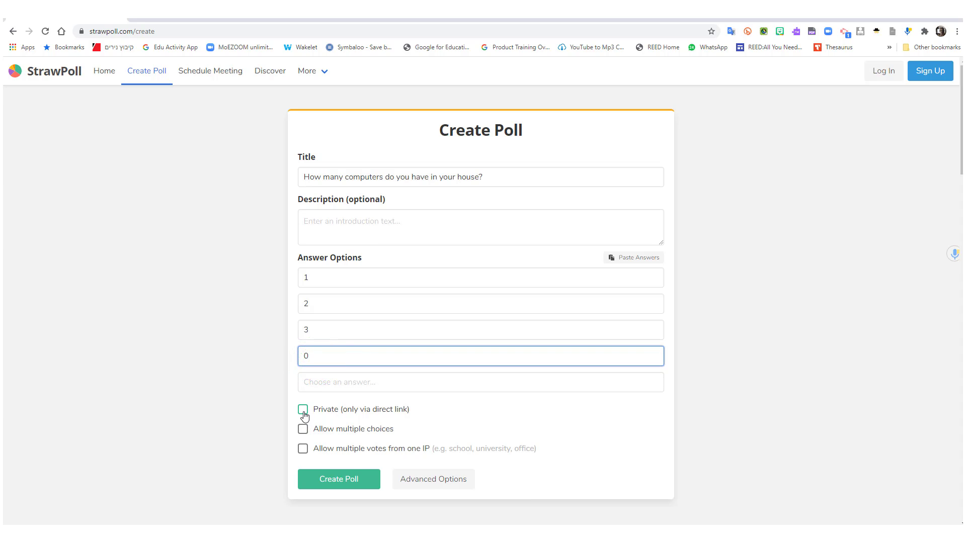
{"action": "mouse_move", "coordinate": [303, 429]}
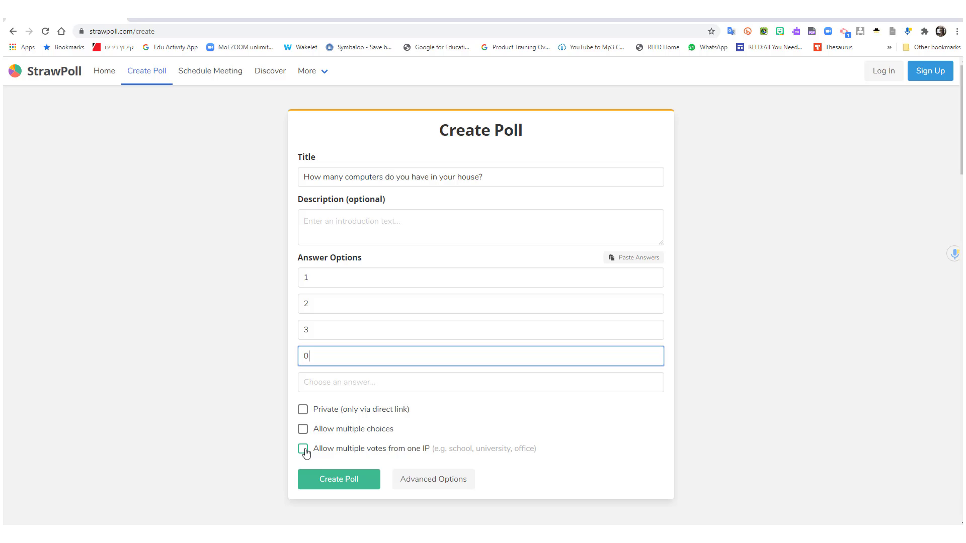
{"action": "mouse_move", "coordinate": [348, 316]}
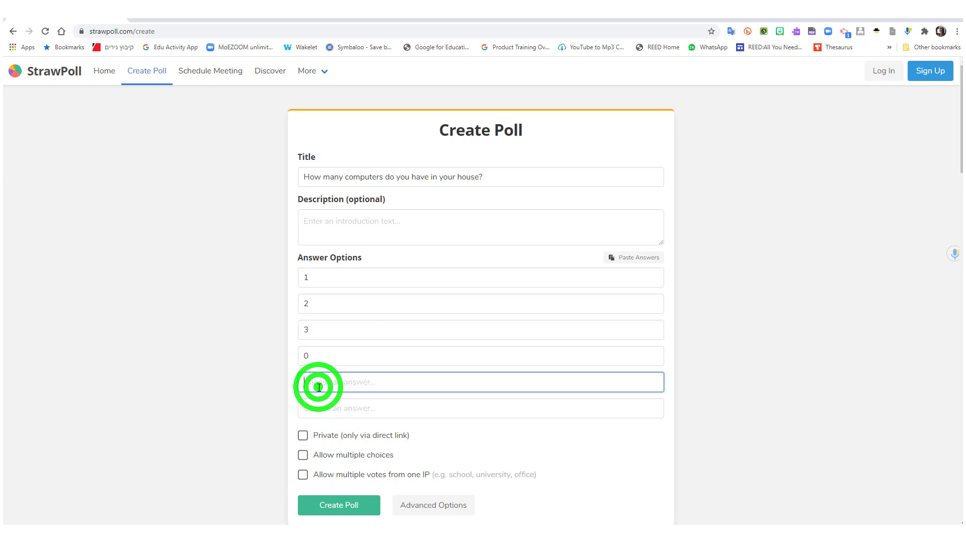
{"action": "type", "text": "More than 3"}
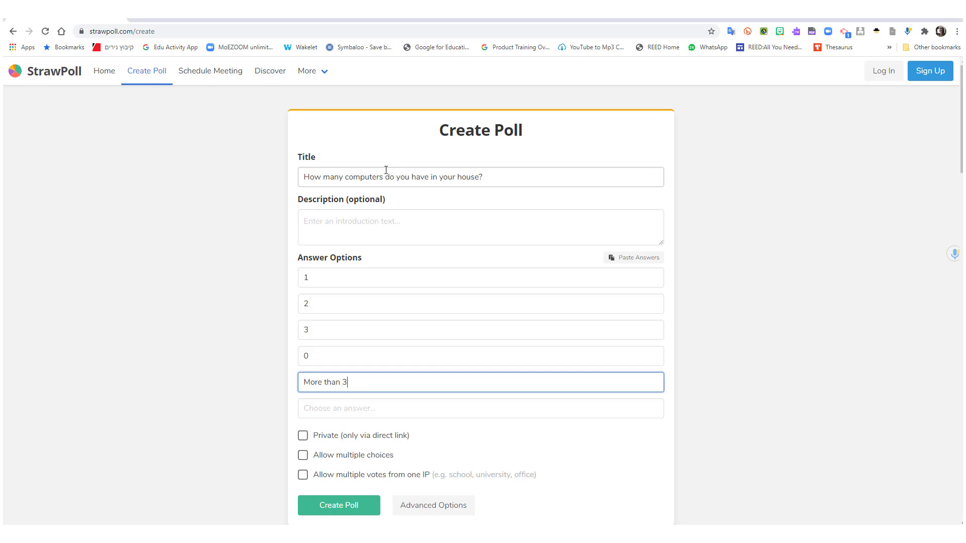
{"action": "left_click", "coordinate": [386, 177]}
{"action": "type", "text": "s or device"}
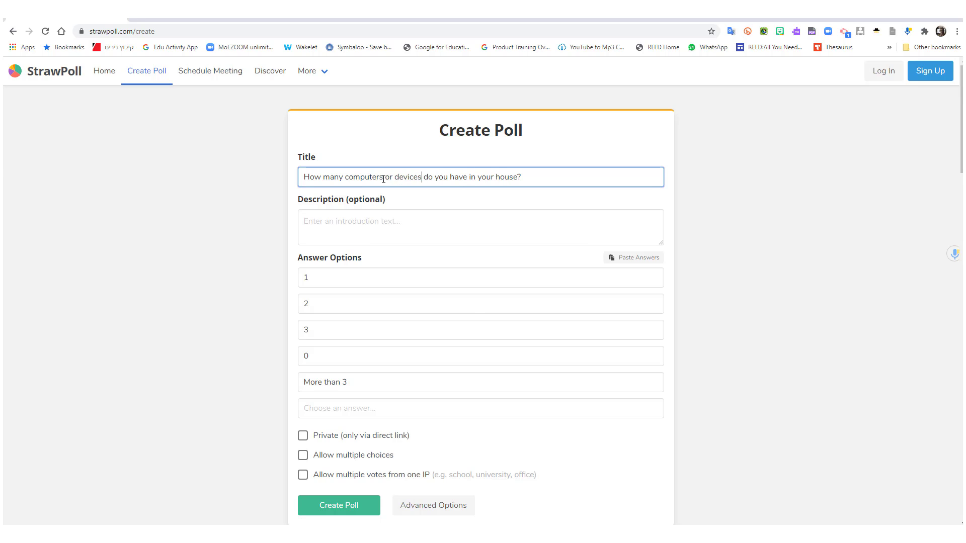
Step: Describe the poll as 'PC, Tablets, smartphones' and allow multiple votes from one IP
{"action": "scroll", "scroll_direction": "down", "scroll_amount": 3}
{"action": "type", "text": "PC, Tablets, smartphones"}
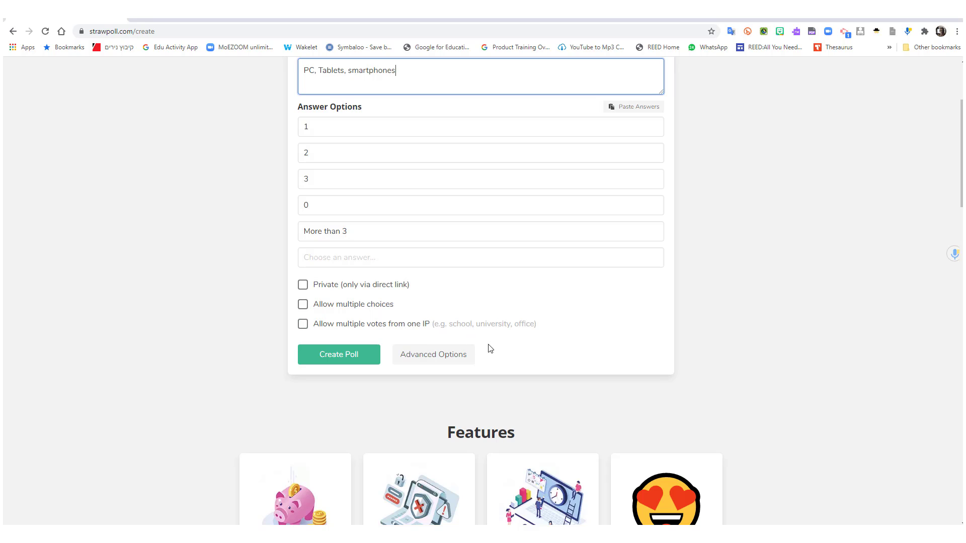
{"action": "mouse_move", "coordinate": [526, 347]}
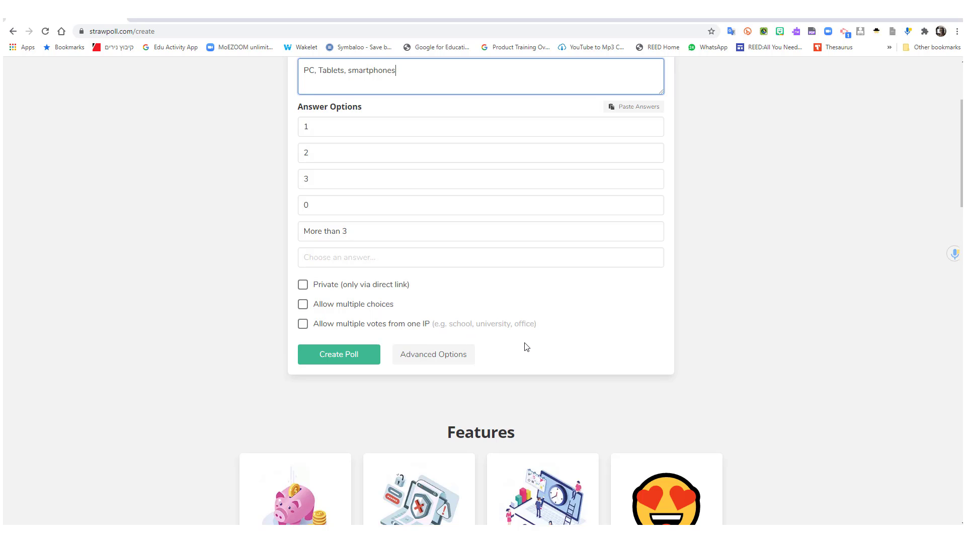
{"action": "left_click", "coordinate": [302, 323]}
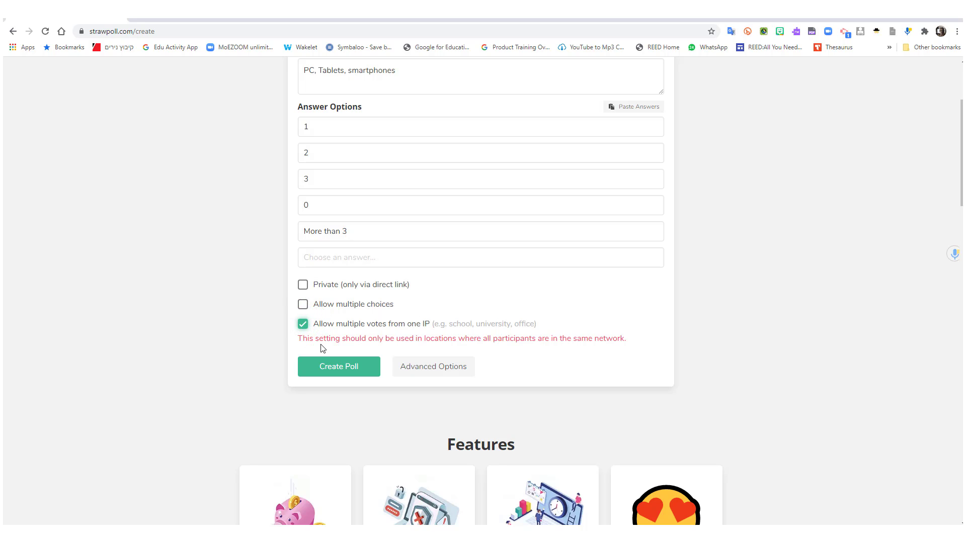
{"action": "mouse_move", "coordinate": [514, 338]}
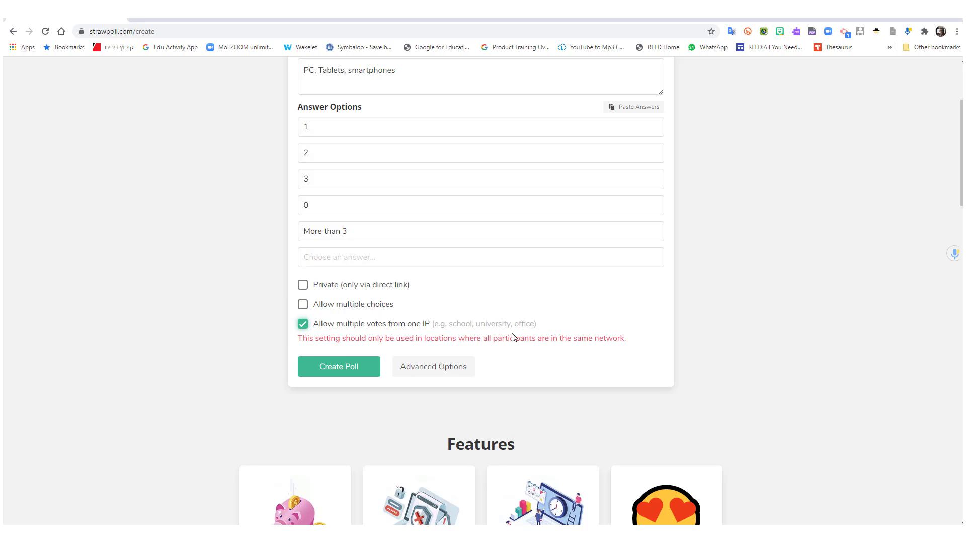
{"action": "mouse_move", "coordinate": [447, 356]}
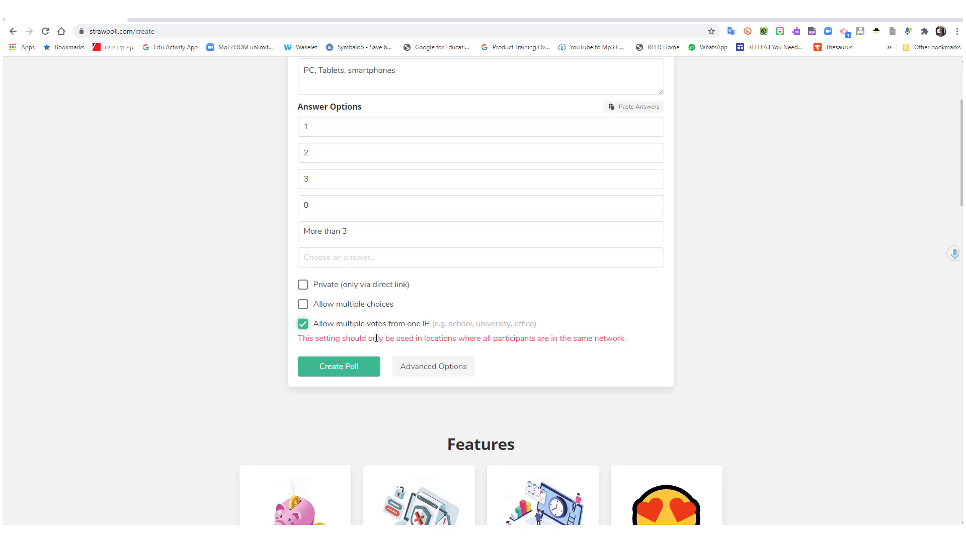
{"action": "scroll", "scroll_direction": "up", "scroll_amount": 3}
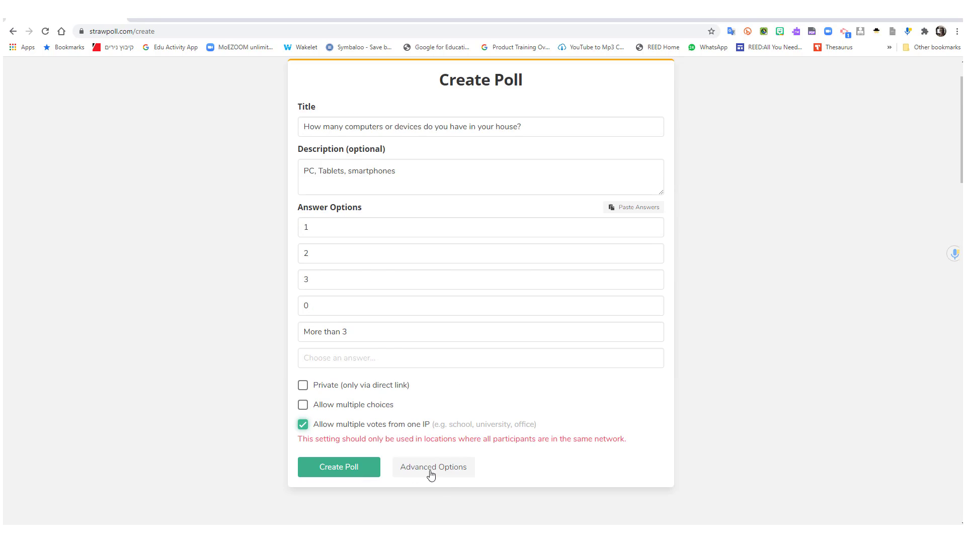
Step: In advanced options, attach the film camera picture to the poll
{"action": "left_click", "coordinate": [433, 467]}
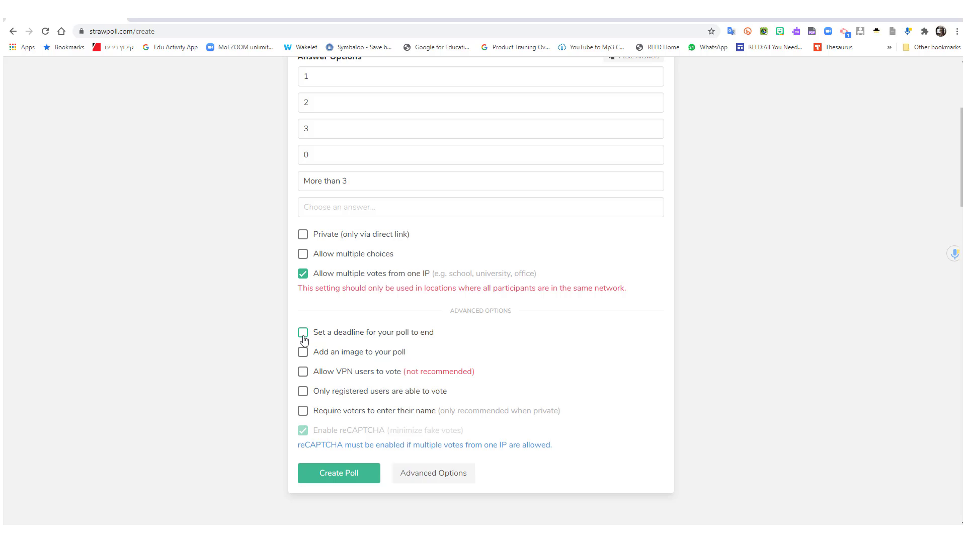
{"action": "mouse_move", "coordinate": [303, 352]}
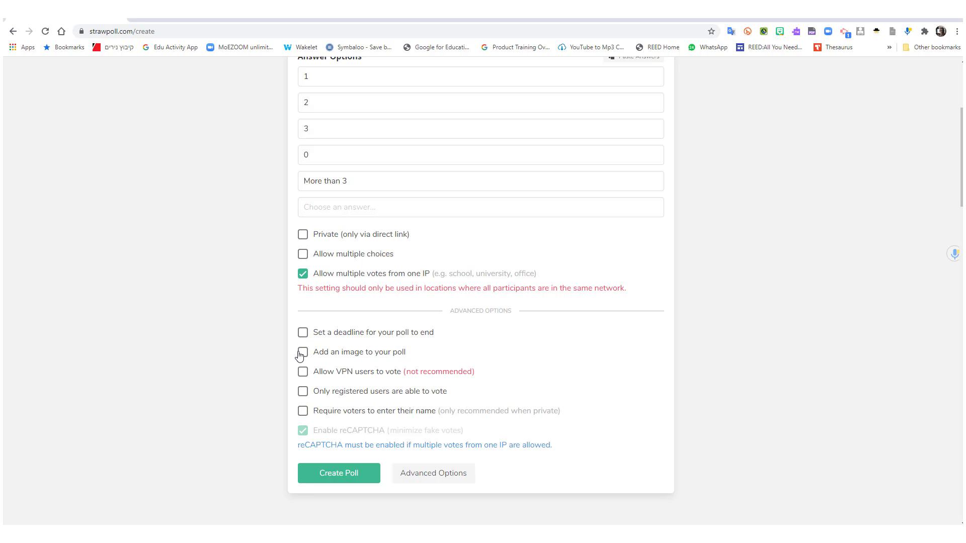
{"action": "left_click", "coordinate": [302, 352]}
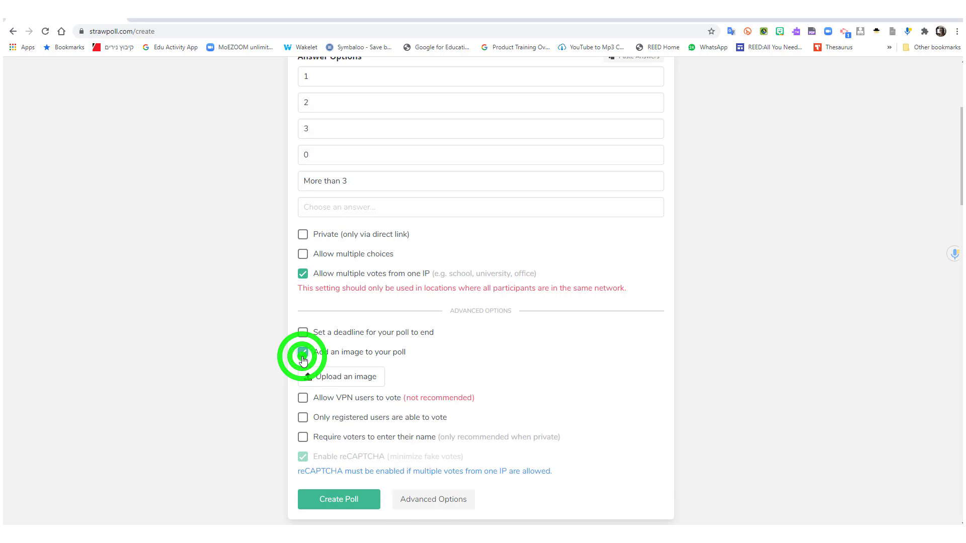
{"action": "left_click", "coordinate": [303, 352]}
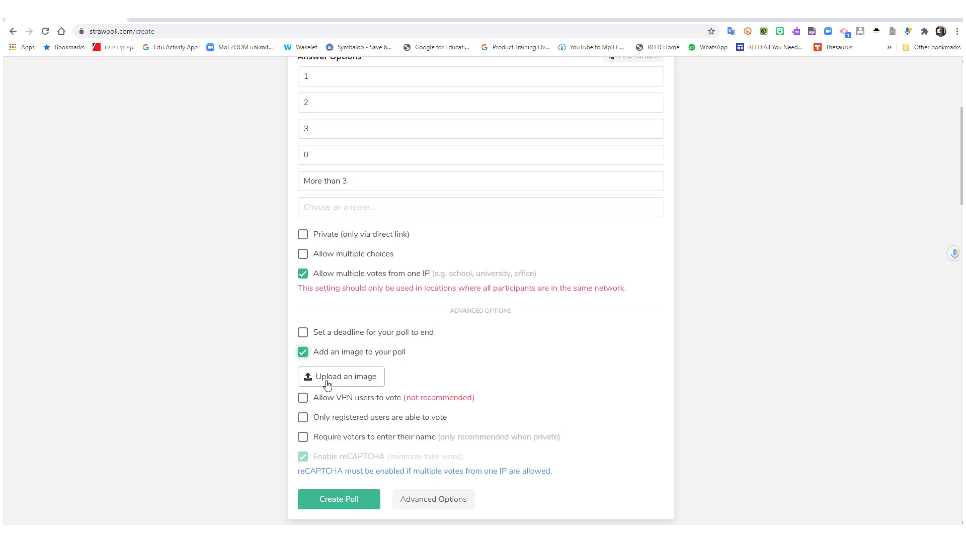
{"action": "left_click", "coordinate": [341, 376]}
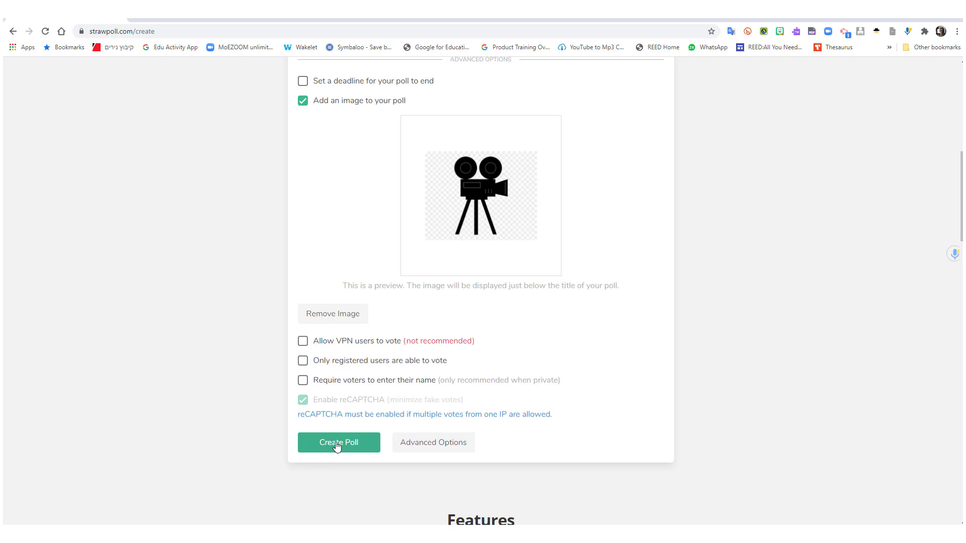
{"action": "mouse_move", "coordinate": [312, 391]}
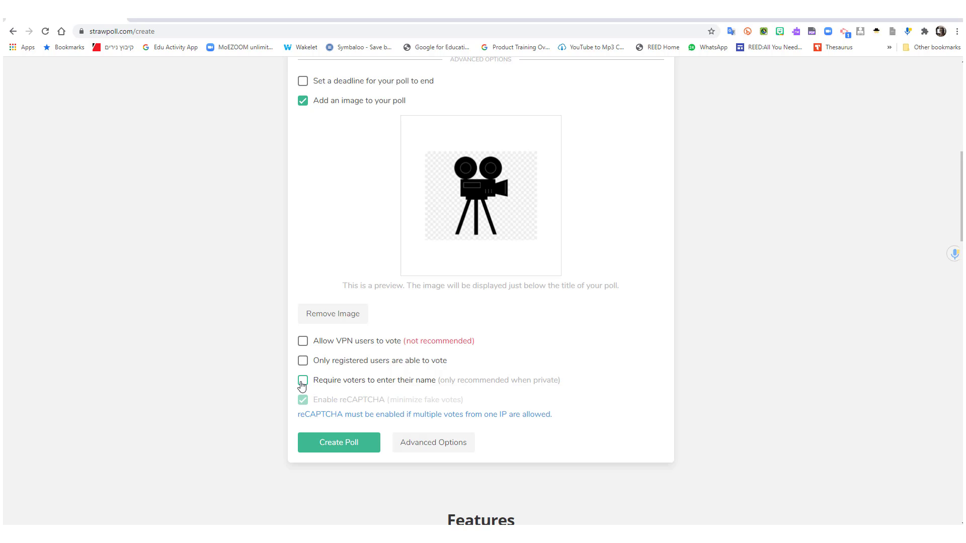
Step: Require voters to enter their name and publish the devices poll
{"action": "left_click", "coordinate": [303, 380]}
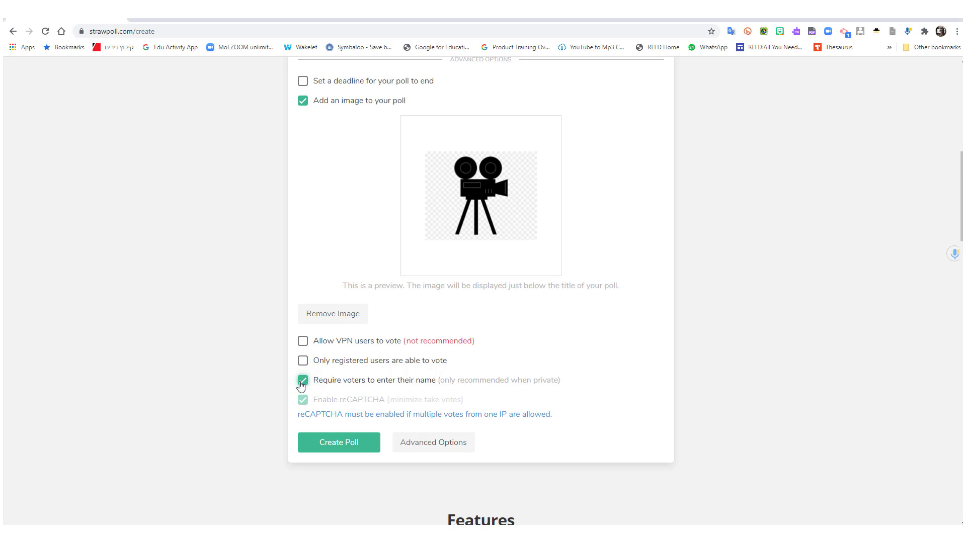
{"action": "mouse_move", "coordinate": [338, 443]}
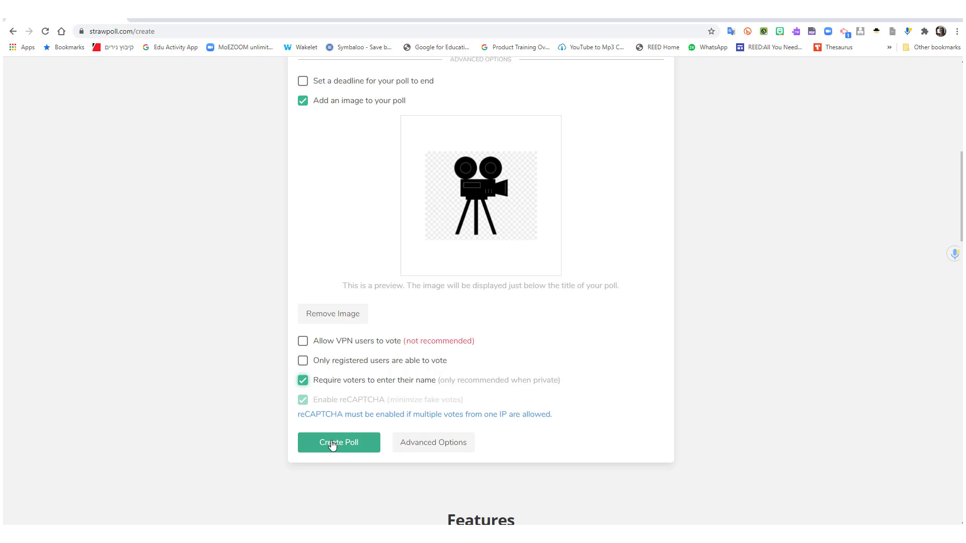
{"action": "left_click", "coordinate": [338, 442]}
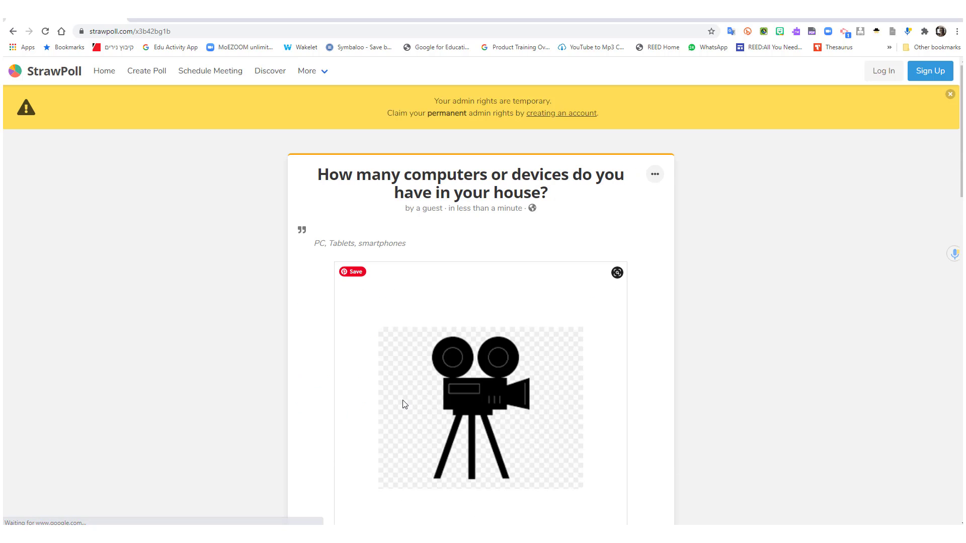
Step: Vote for 'More than 3' under the name Adele
{"action": "scroll", "scroll_direction": "down", "scroll_amount": 3}
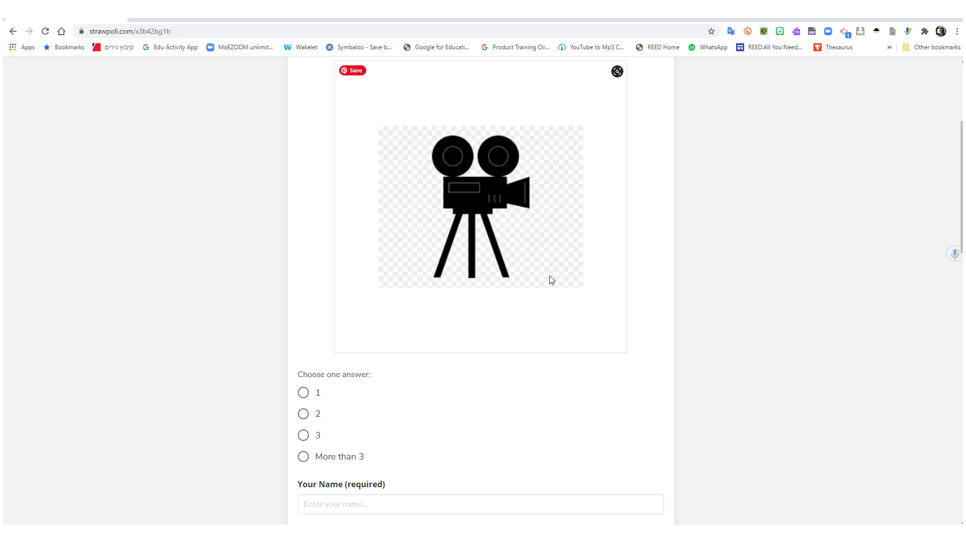
{"action": "scroll", "scroll_direction": "down", "scroll_amount": 3}
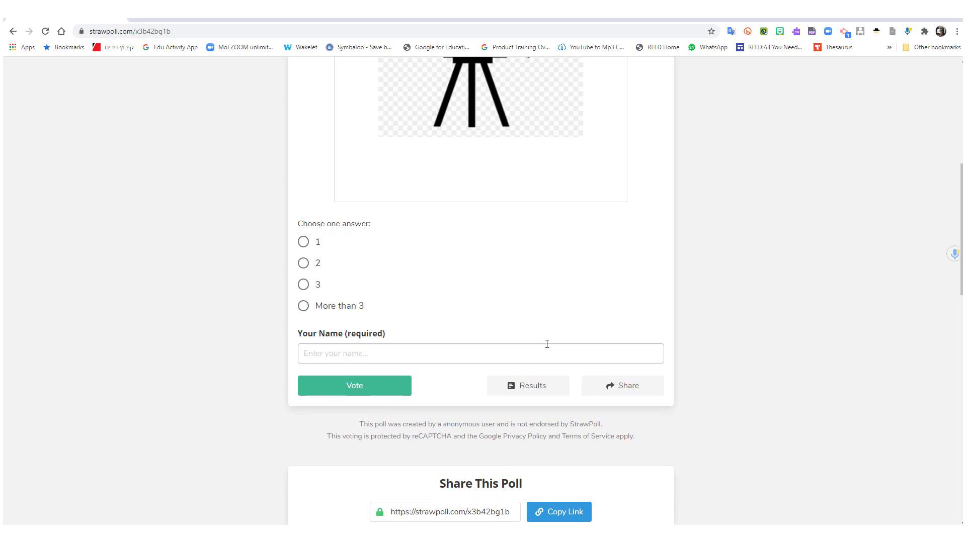
{"action": "scroll", "scroll_direction": "up", "scroll_amount": 3}
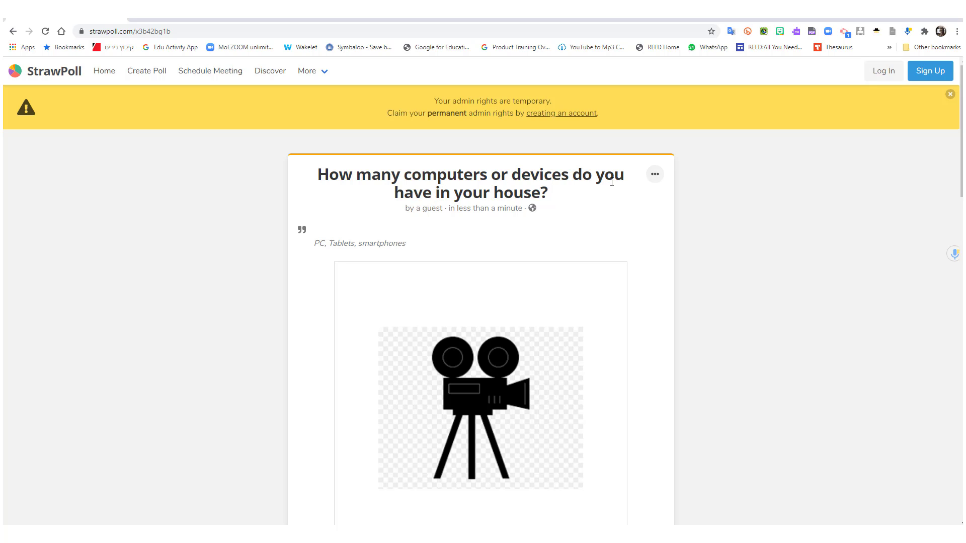
{"action": "mouse_move", "coordinate": [486, 230]}
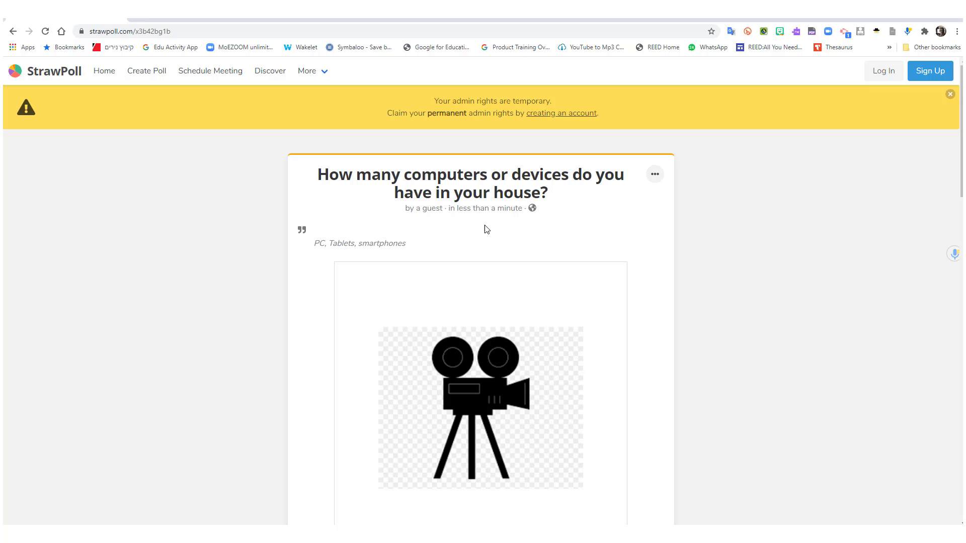
{"action": "mouse_move", "coordinate": [331, 230]}
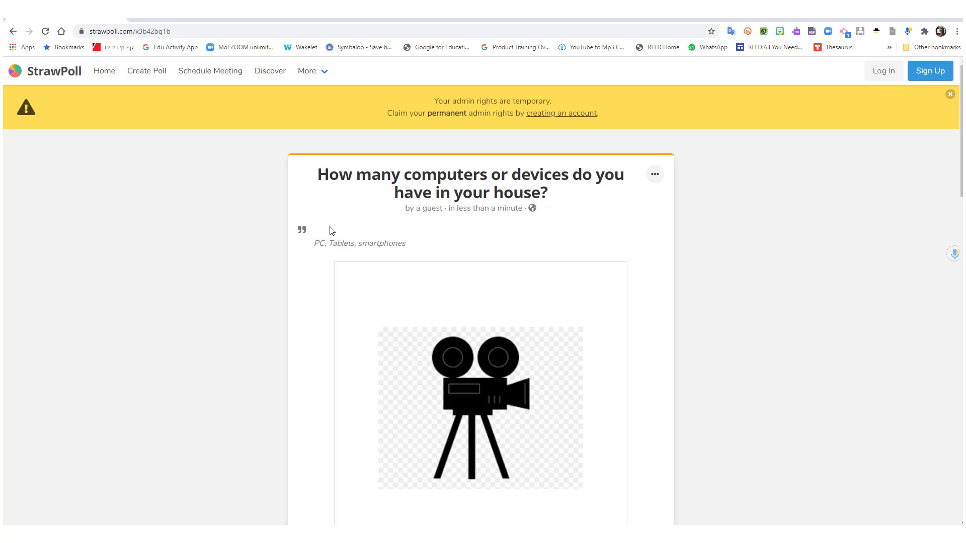
{"action": "scroll", "scroll_direction": "down", "scroll_amount": 3}
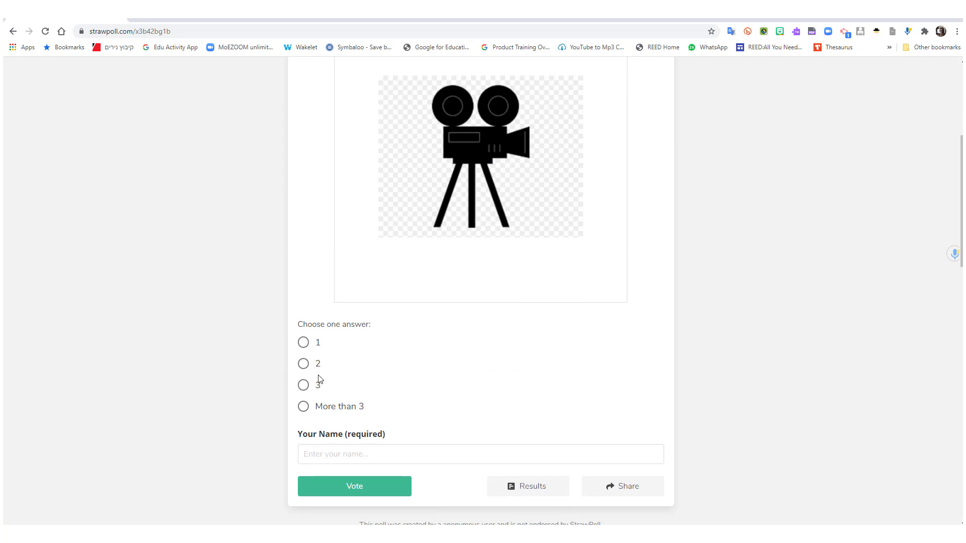
{"action": "left_click", "coordinate": [303, 405]}
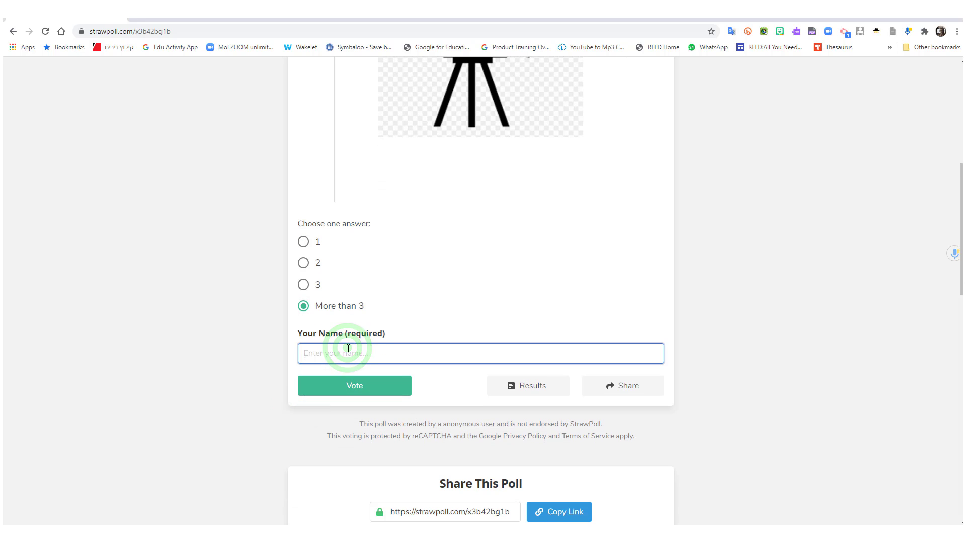
{"action": "type", "text": "Adele"}
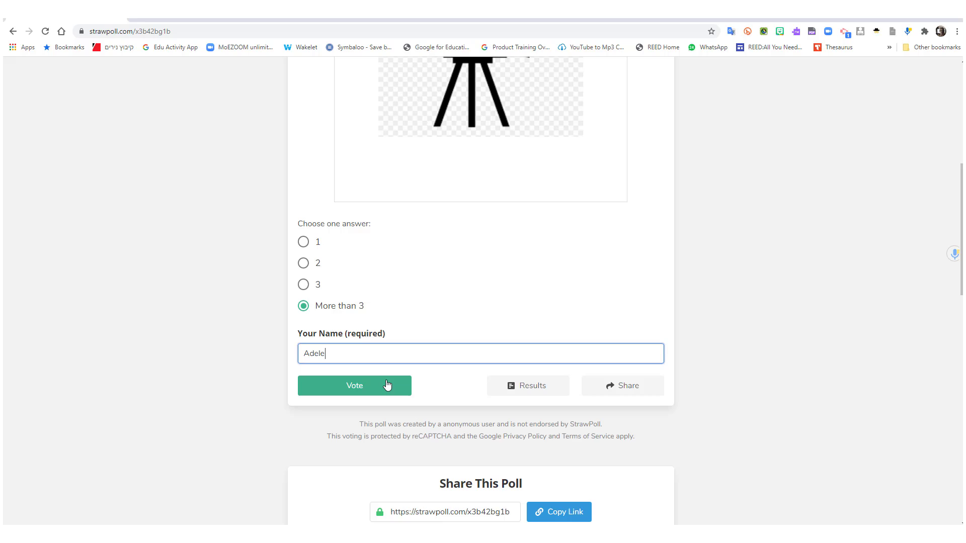
{"action": "left_click", "coordinate": [354, 385]}
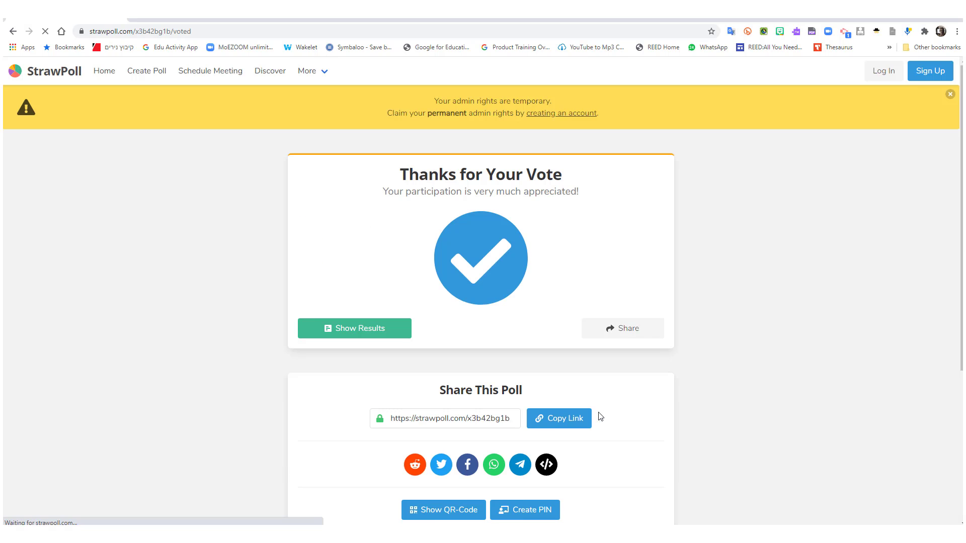
Step: Show the poll's results with the single vote at 100%
{"action": "scroll", "scroll_direction": "down", "scroll_amount": 3}
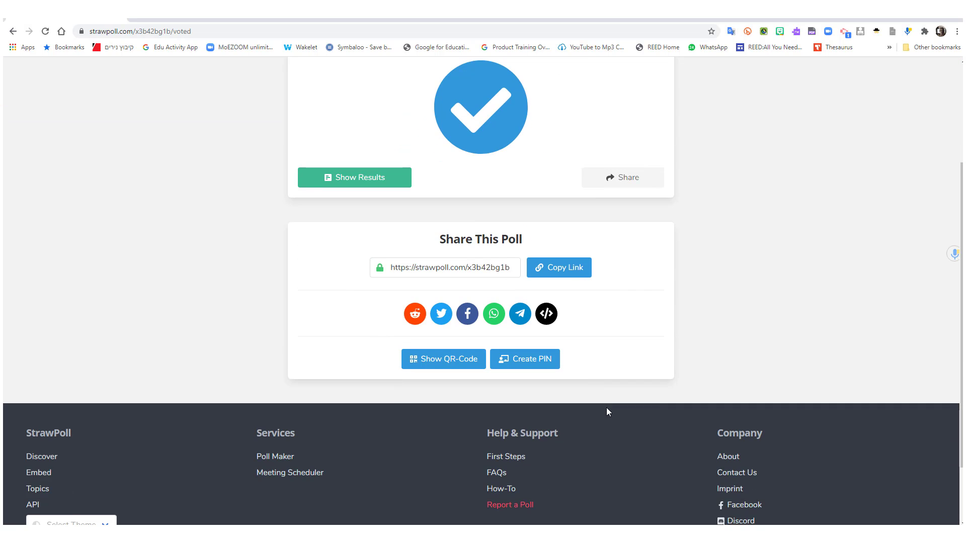
{"action": "scroll", "scroll_direction": "up", "scroll_amount": 3}
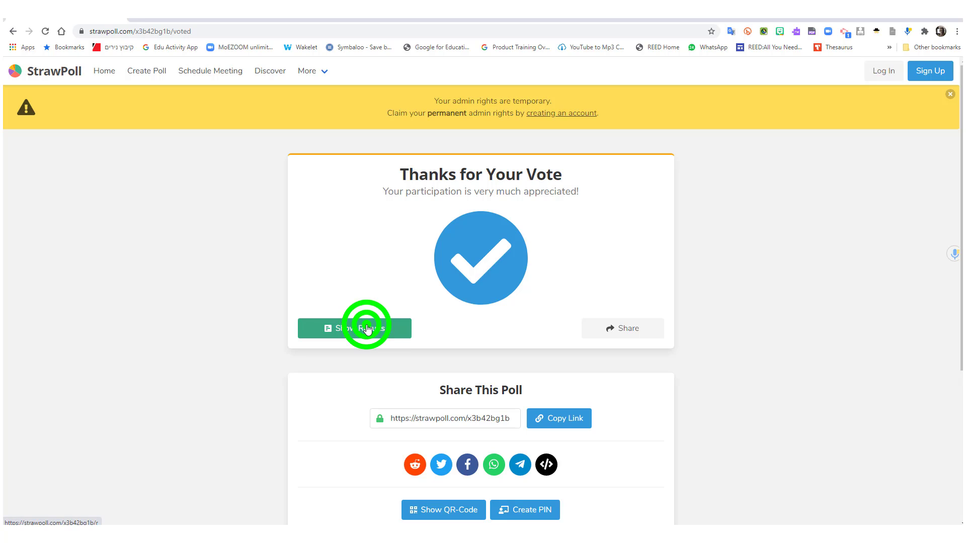
{"action": "left_click", "coordinate": [354, 328]}
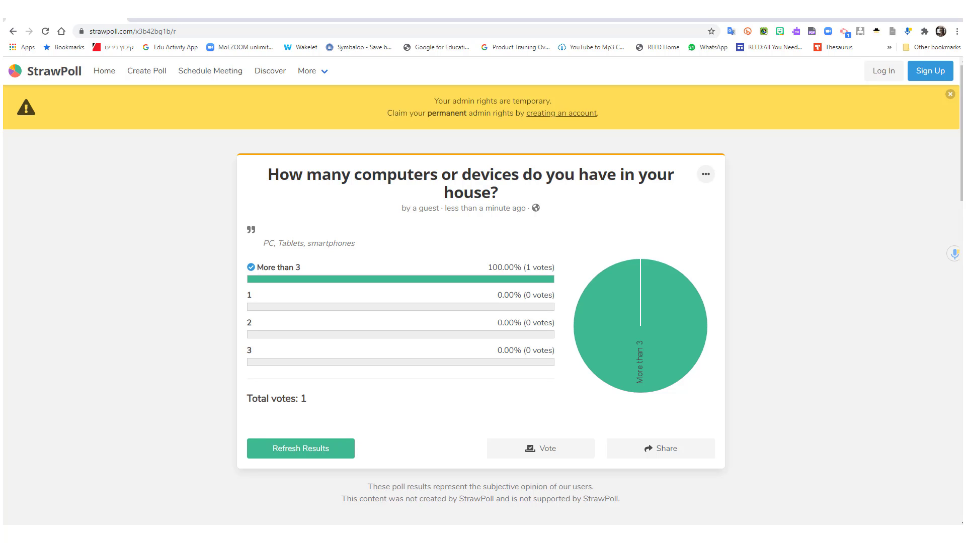
{"action": "mouse_move", "coordinate": [578, 466]}
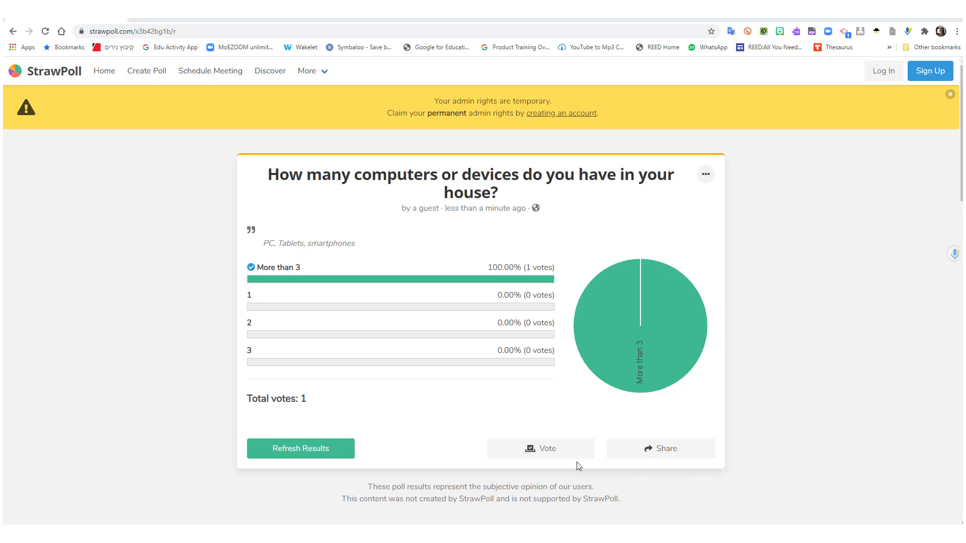
{"action": "mouse_move", "coordinate": [649, 453]}
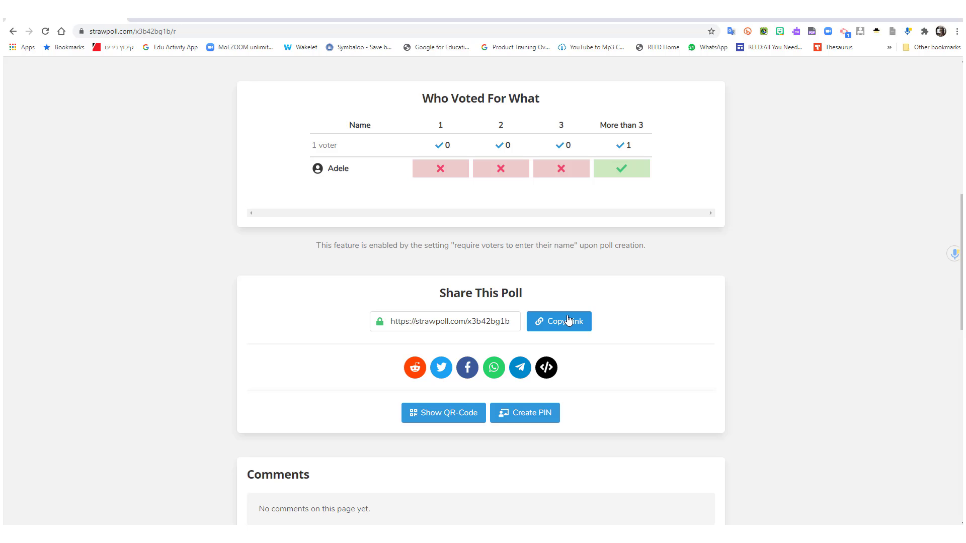
Step: Copy the poll's sharing link from the Share This Poll box
{"action": "left_click", "coordinate": [558, 321]}
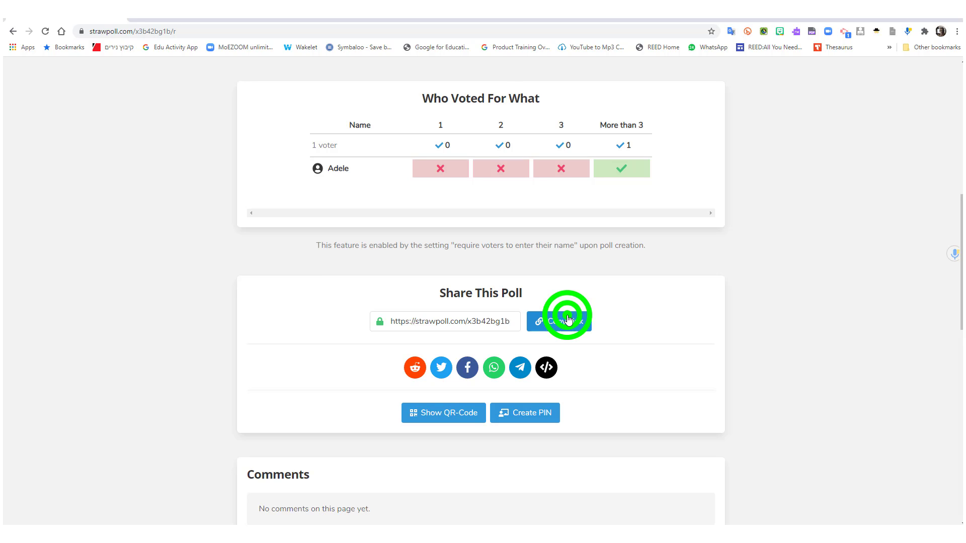
{"action": "left_click", "coordinate": [558, 321]}
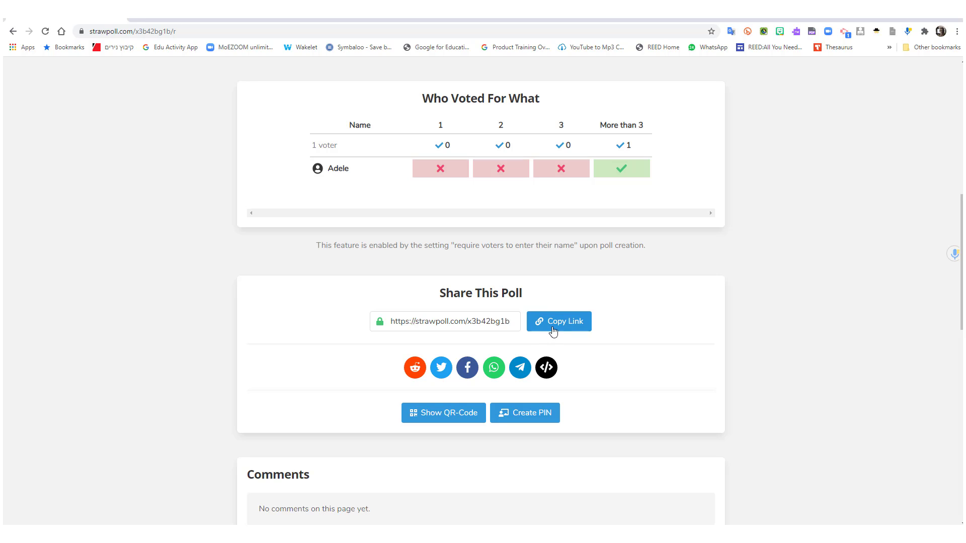
{"action": "mouse_move", "coordinate": [441, 368]}
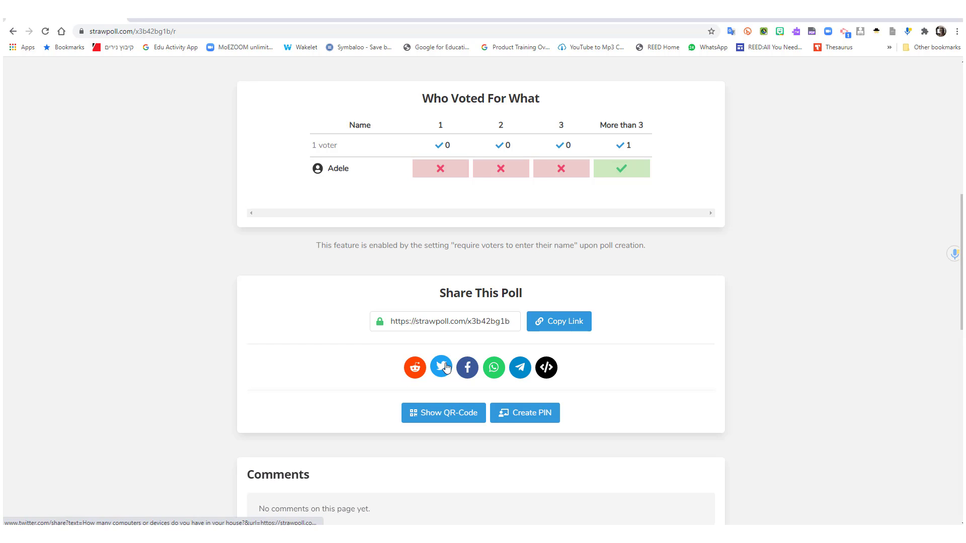
{"action": "mouse_move", "coordinate": [493, 368]}
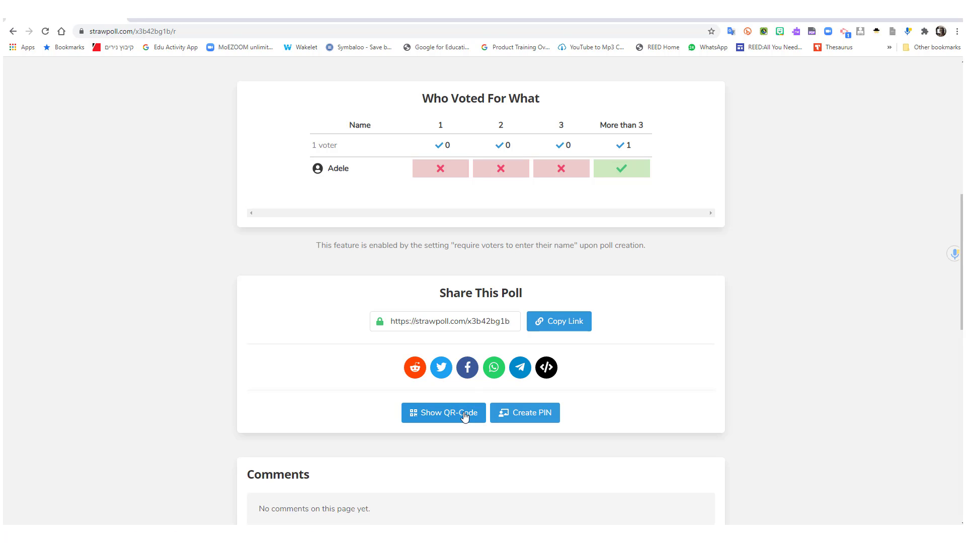
{"action": "left_click", "coordinate": [443, 412]}
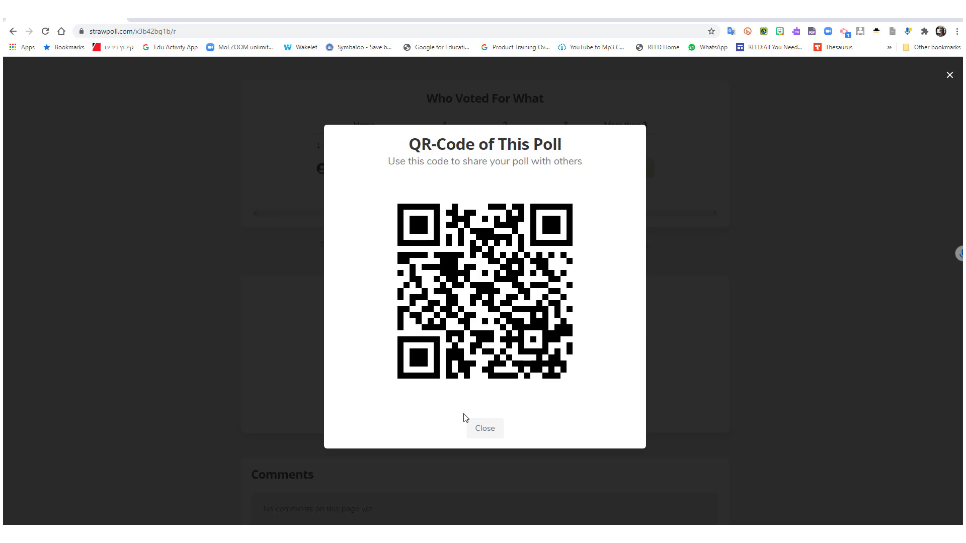
{"action": "left_click", "coordinate": [484, 428]}
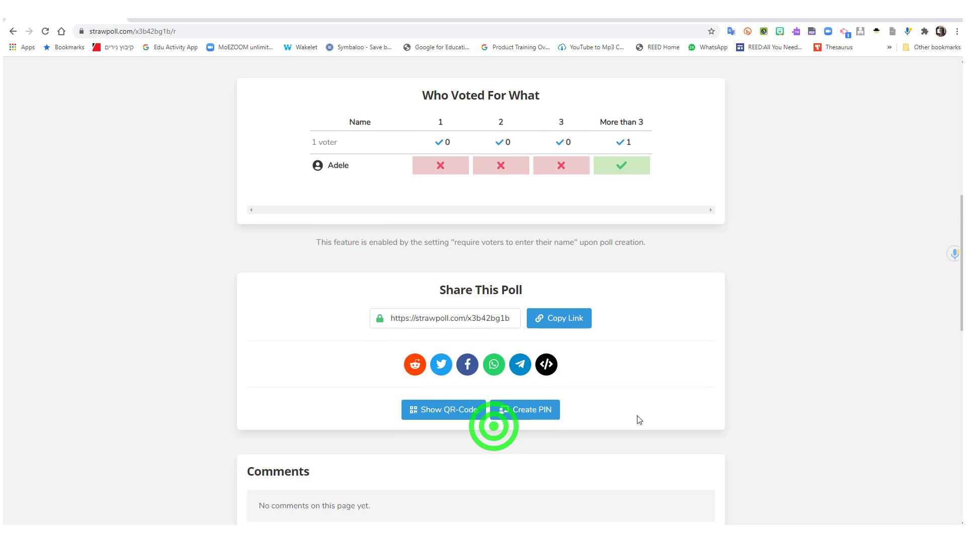
Step: Review the poll details and results, then start the Schedule Meeting form
{"action": "scroll", "scroll_direction": "down", "scroll_amount": 3}
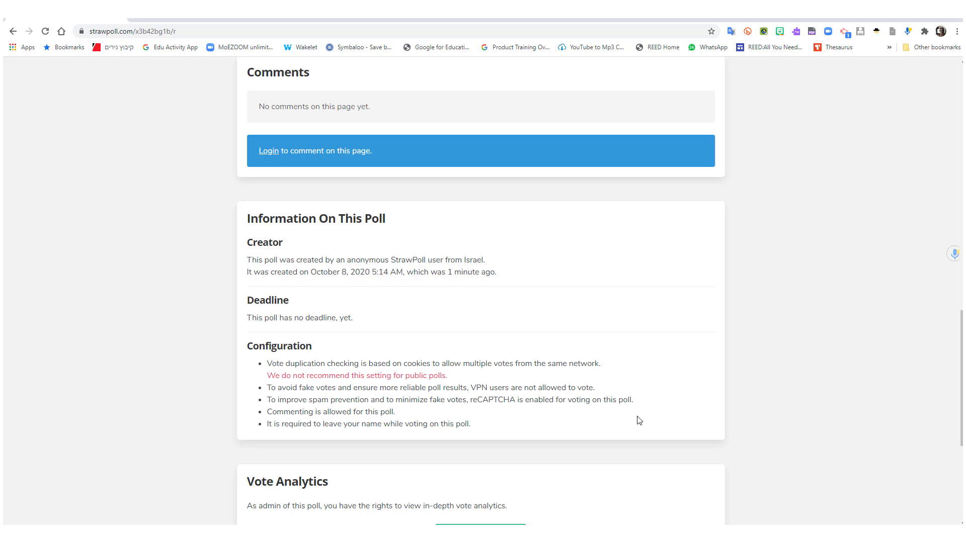
{"action": "scroll", "scroll_direction": "up", "scroll_amount": 3}
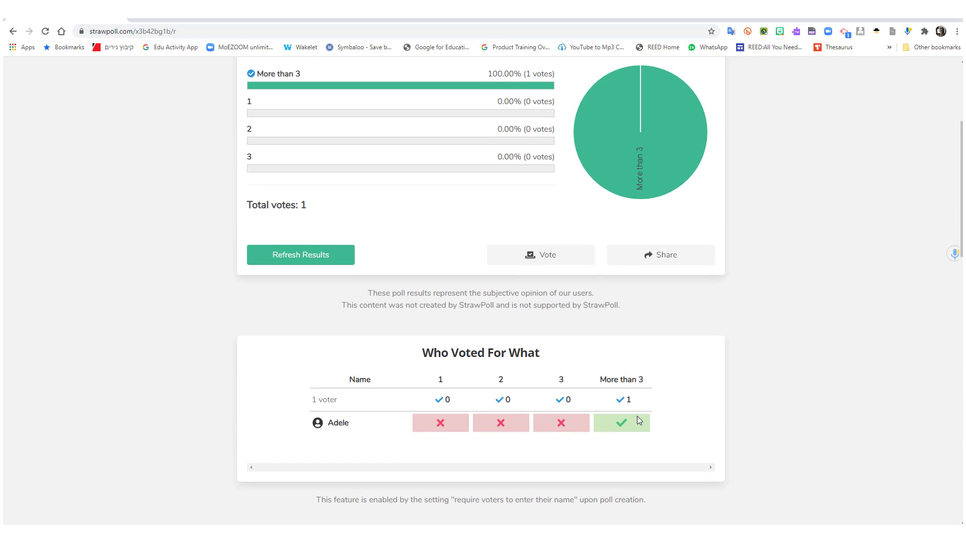
{"action": "scroll", "scroll_direction": "up", "scroll_amount": 3}
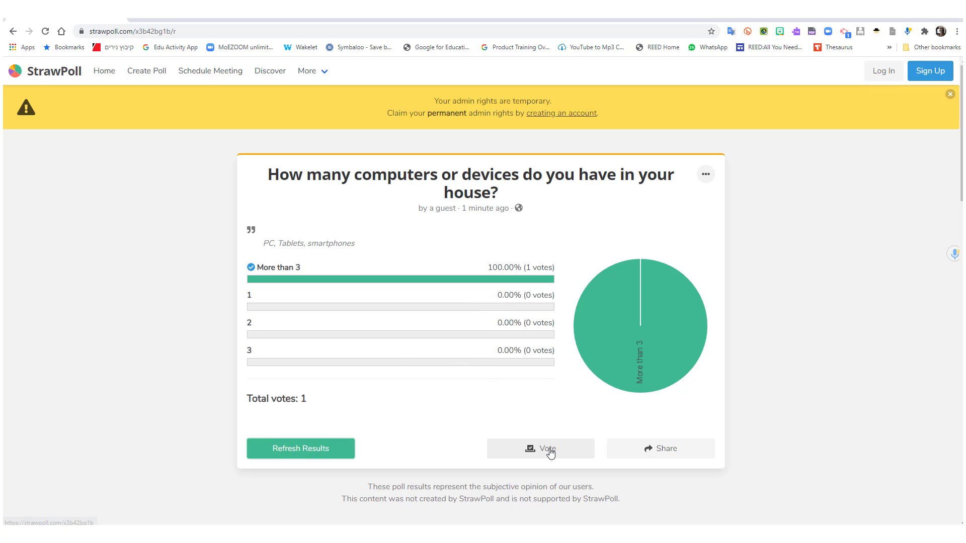
{"action": "mouse_move", "coordinate": [458, 161]}
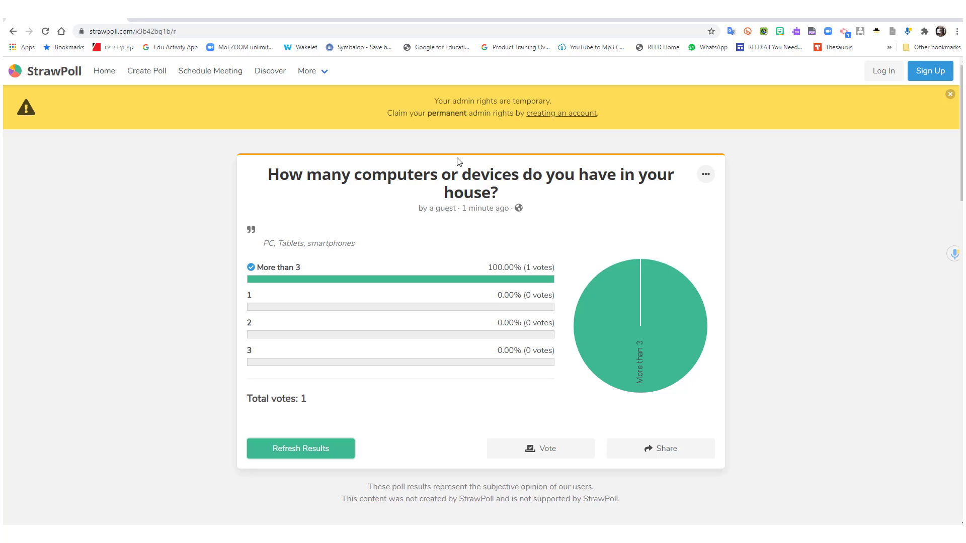
{"action": "mouse_move", "coordinate": [210, 70]}
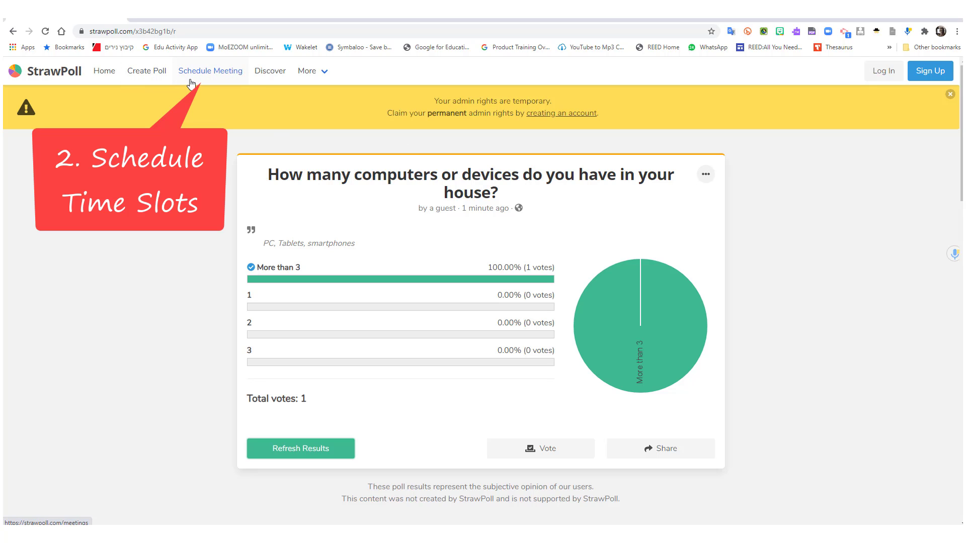
{"action": "left_click", "coordinate": [210, 70]}
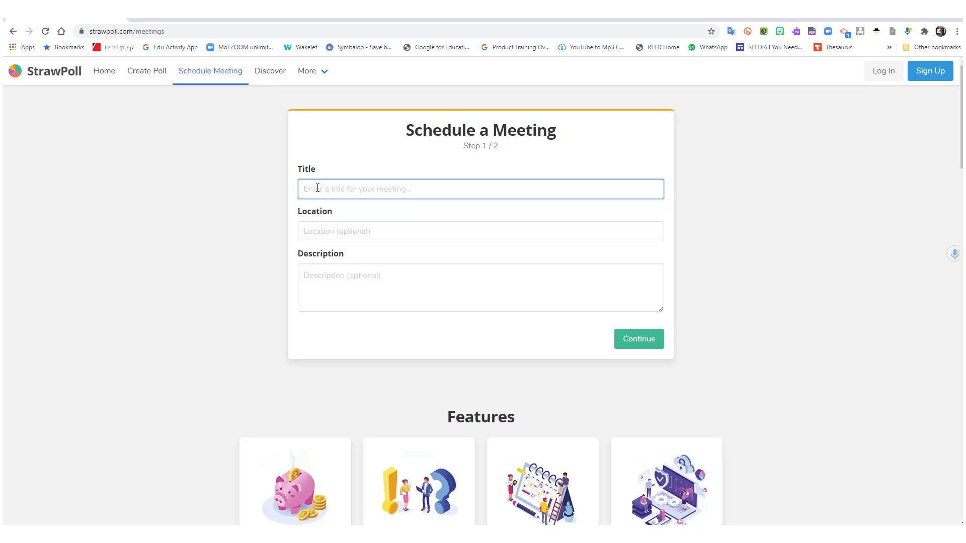
Step: Title the meeting, set location Zoom, describe it as a 10 minute meeting sign-up, and continue to dates
{"action": "type", "text": "WHen woul dyou like to have a meeting with me?"}
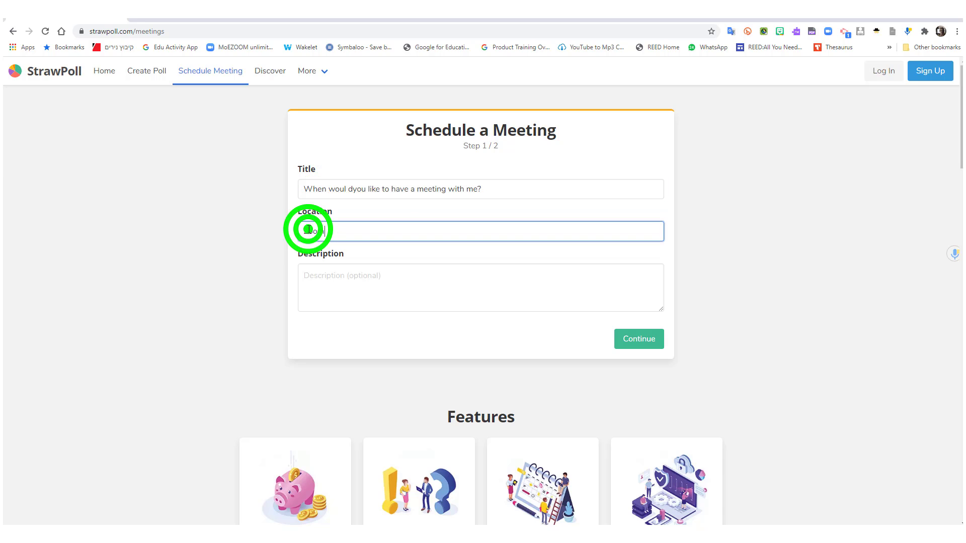
{"action": "type", "text": "Please sign  up for a 10 minute meeting"}
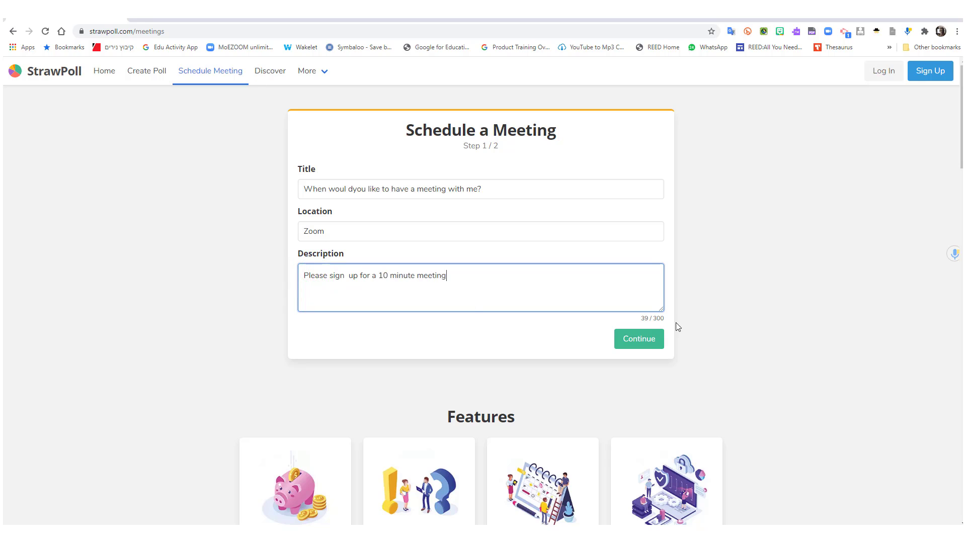
{"action": "mouse_move", "coordinate": [639, 339]}
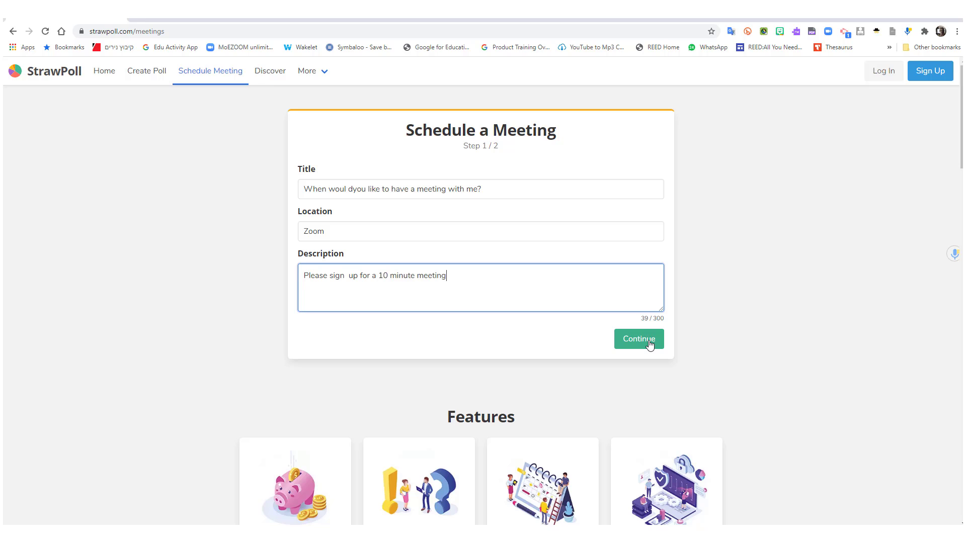
{"action": "left_click", "coordinate": [638, 339]}
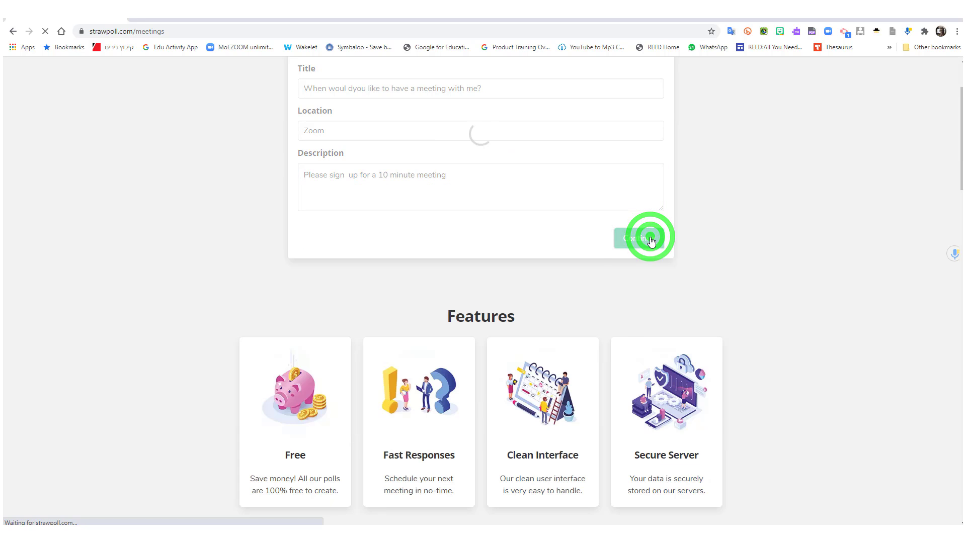
{"action": "left_click", "coordinate": [635, 238]}
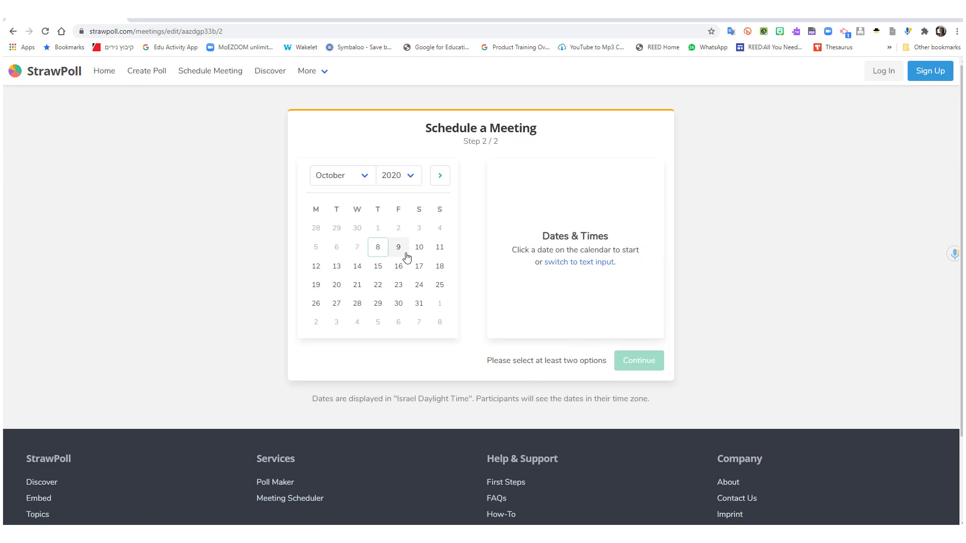
Step: Add October 9 as a date with a first slot of 10:00–10:15
{"action": "left_click", "coordinate": [398, 247]}
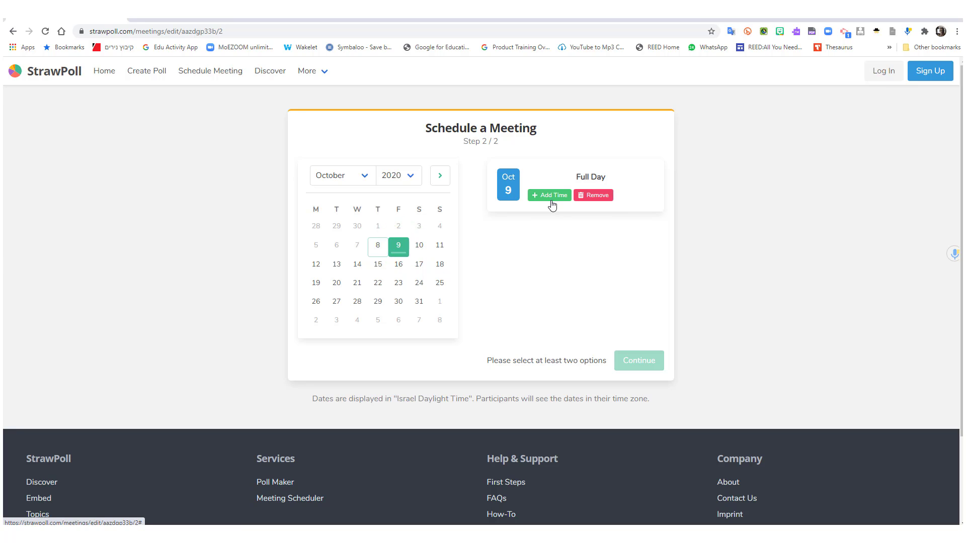
{"action": "left_click", "coordinate": [548, 196]}
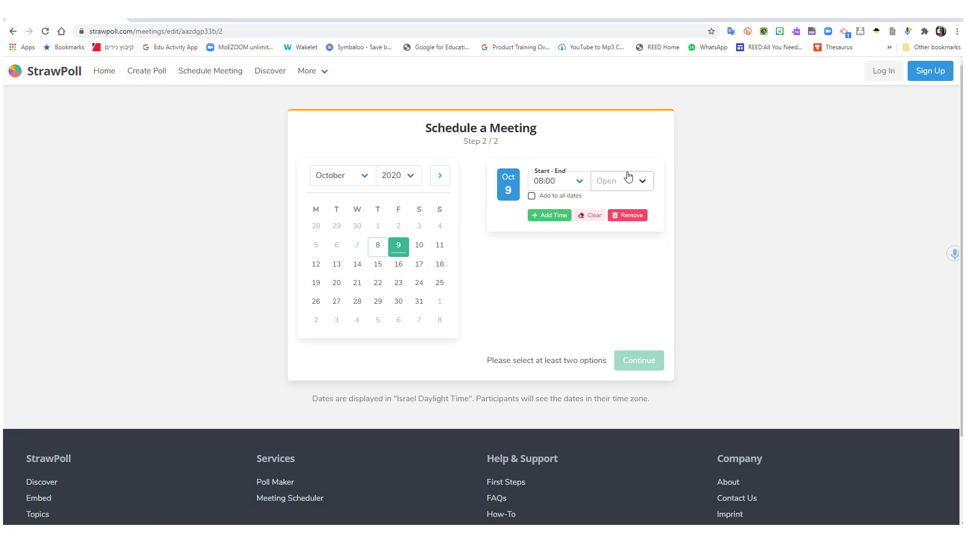
{"action": "left_click", "coordinate": [554, 180]}
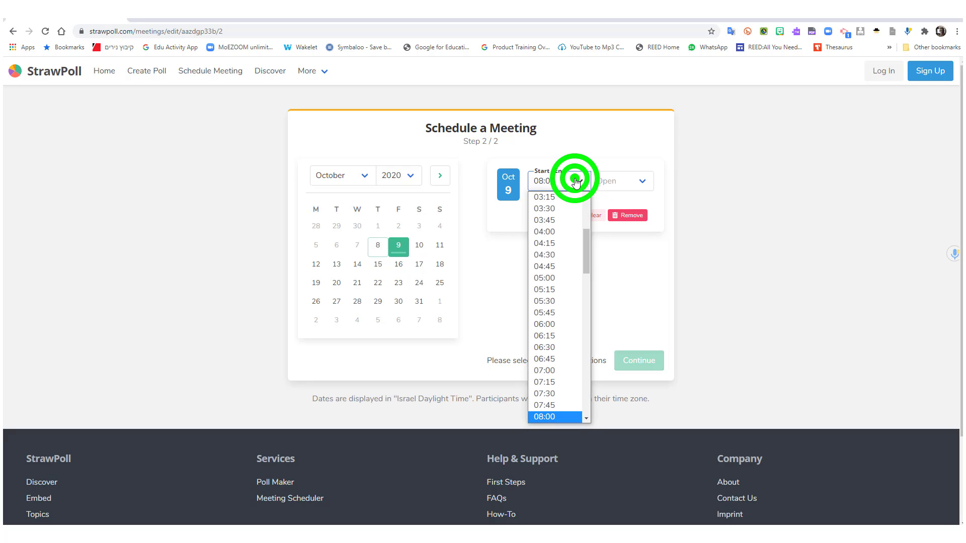
{"action": "scroll", "scroll_direction": "down", "scroll_amount": 3}
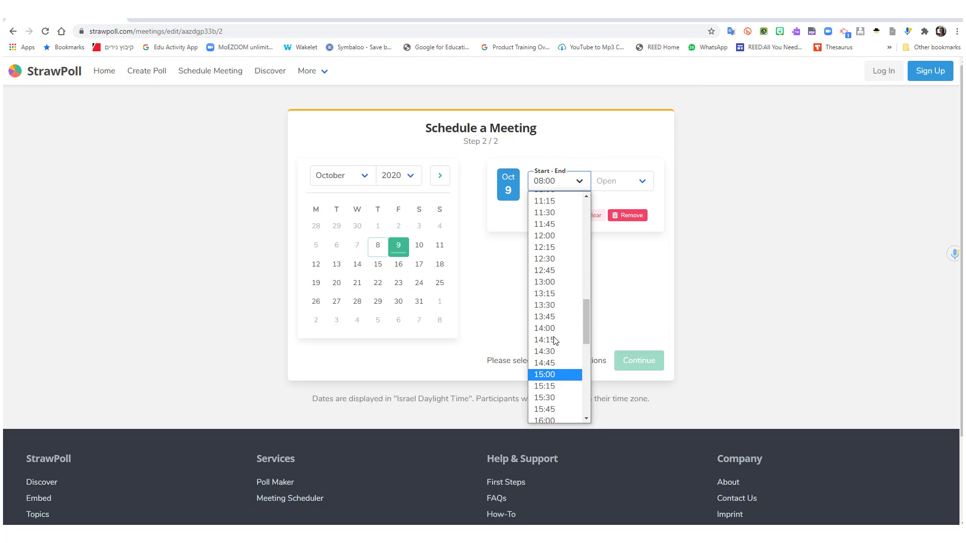
{"action": "scroll", "scroll_direction": "up", "scroll_amount": 3}
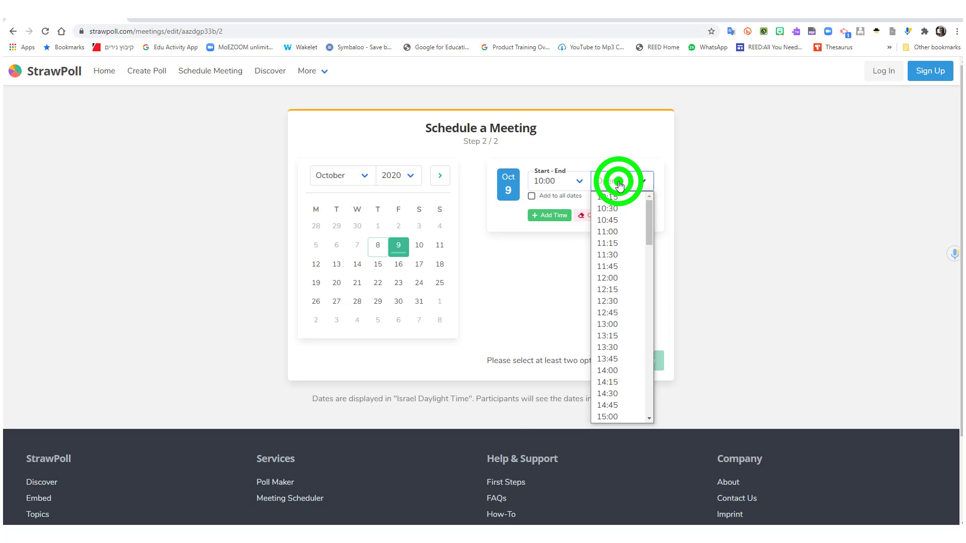
{"action": "left_click", "coordinate": [618, 180]}
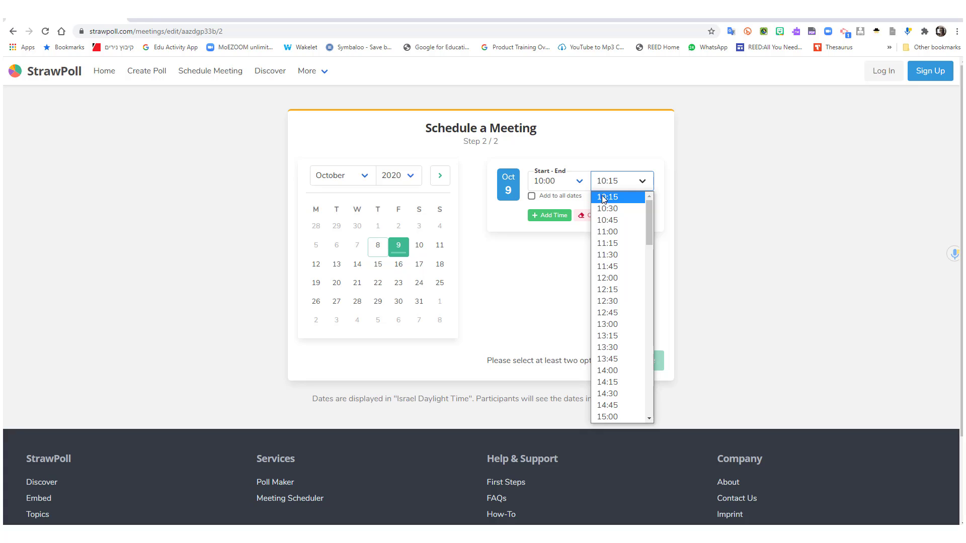
{"action": "left_click", "coordinate": [607, 196]}
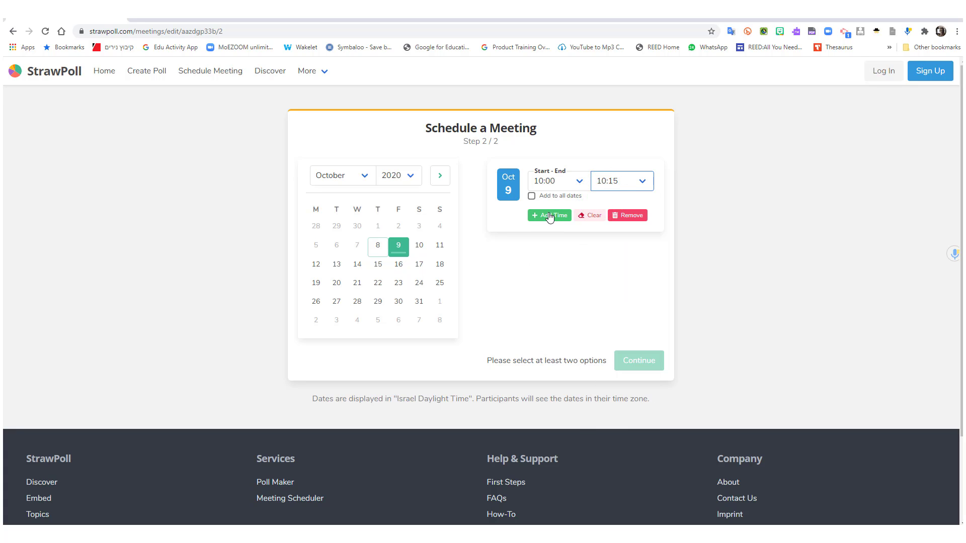
Step: Add a second October 9 slot starting at 10:15
{"action": "left_click", "coordinate": [548, 215]}
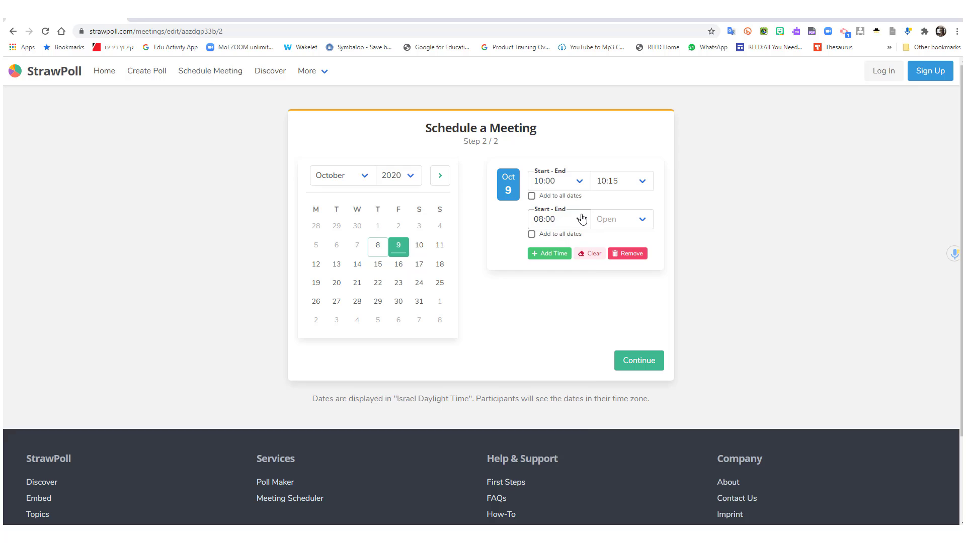
{"action": "left_click", "coordinate": [641, 219]}
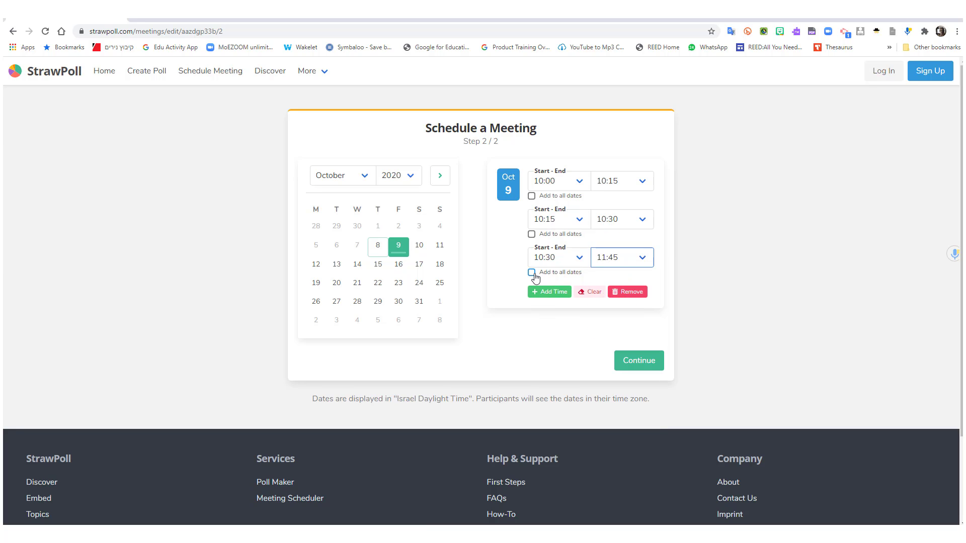
Step: Apply the October 9 slots to all dates and add October 11
{"action": "left_click", "coordinate": [530, 273]}
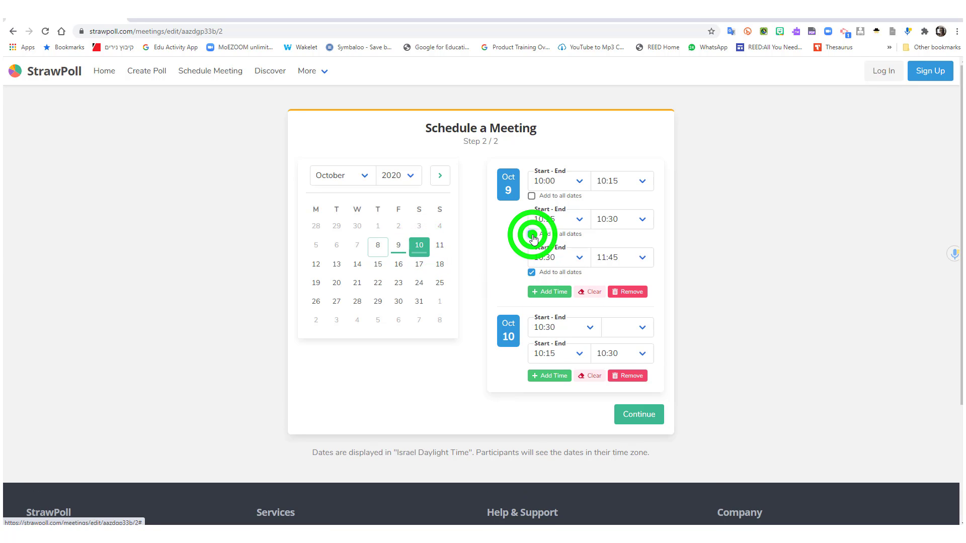
{"action": "left_click", "coordinate": [531, 197]}
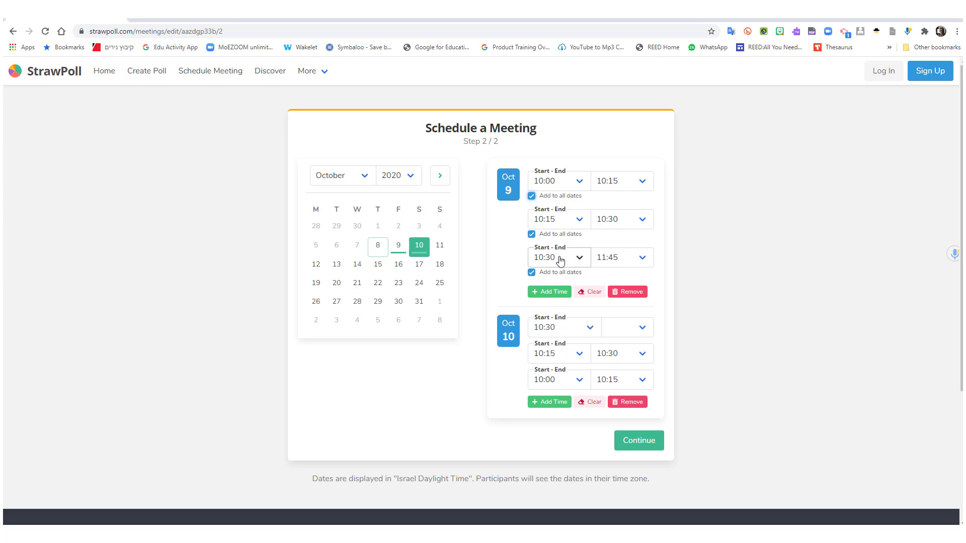
{"action": "mouse_move", "coordinate": [559, 395]}
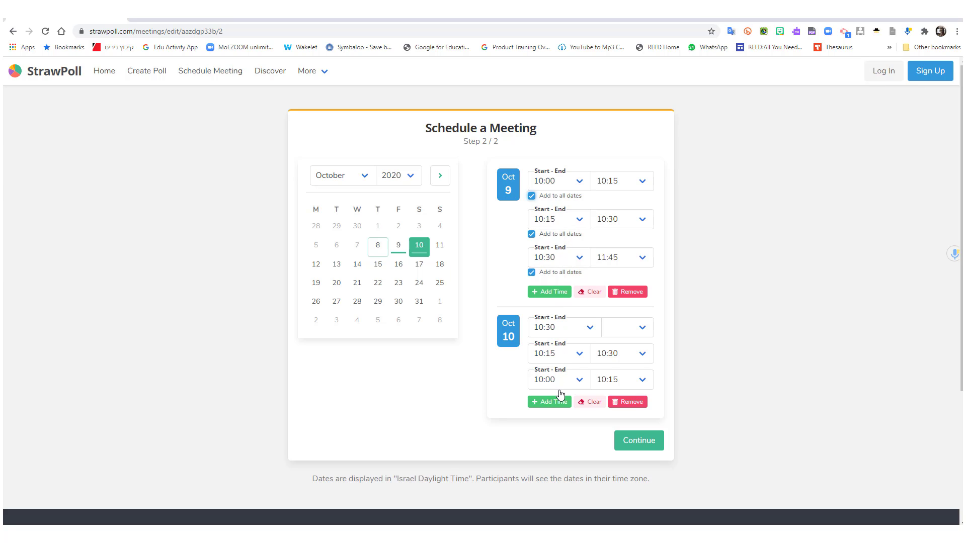
{"action": "mouse_move", "coordinate": [449, 254]}
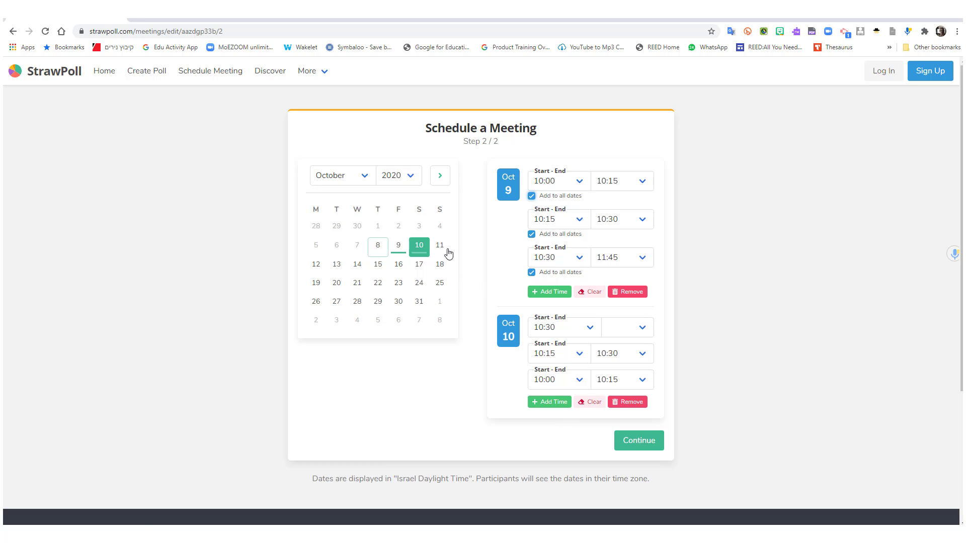
{"action": "left_click", "coordinate": [439, 245]}
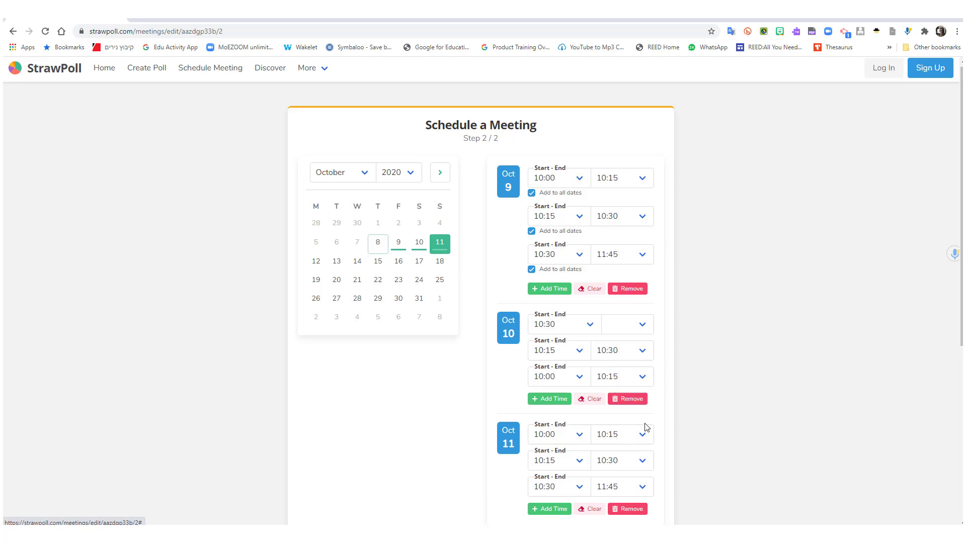
Step: Clear October 11's slots and remove it, leaving October 9 and 10
{"action": "scroll", "scroll_direction": "down", "scroll_amount": 3}
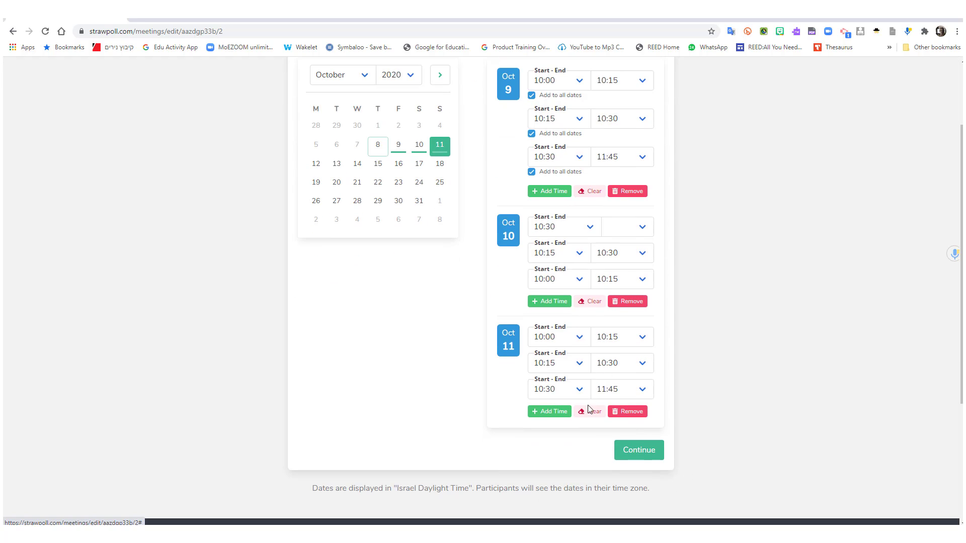
{"action": "left_click", "coordinate": [590, 412]}
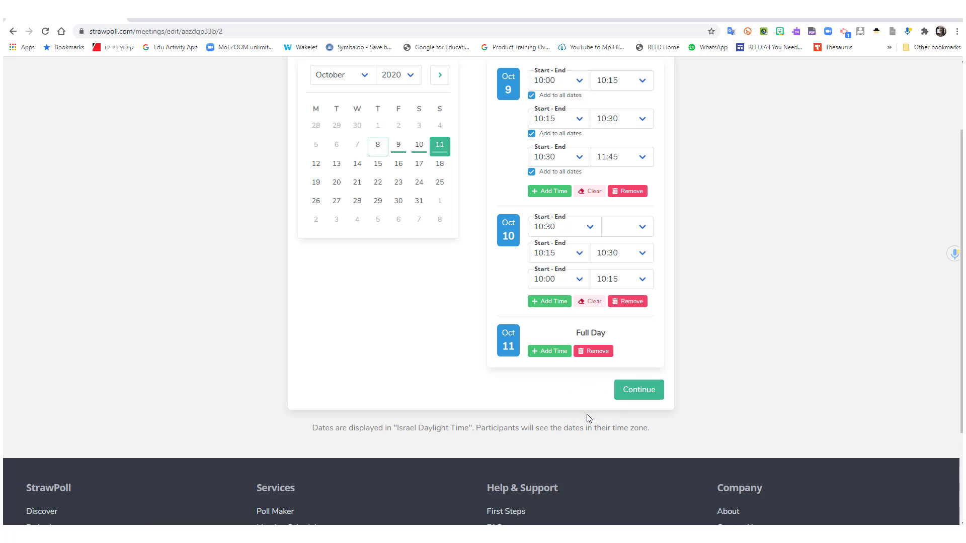
{"action": "mouse_move", "coordinate": [553, 352]}
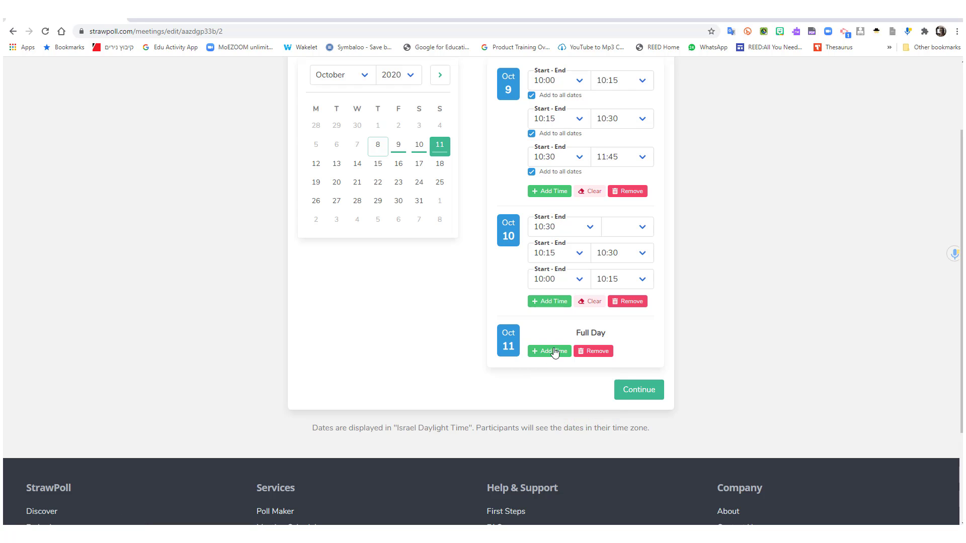
{"action": "left_click", "coordinate": [549, 351]}
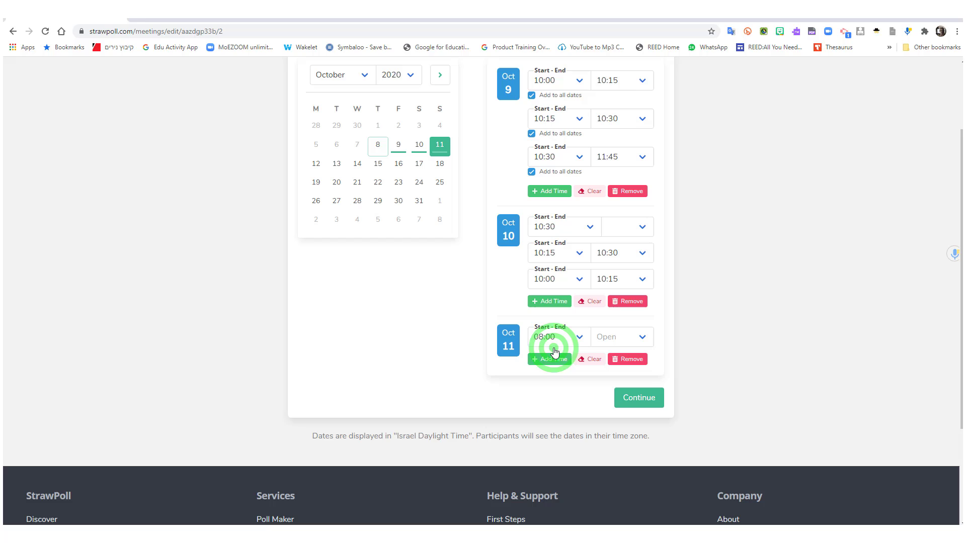
{"action": "left_click", "coordinate": [556, 337]}
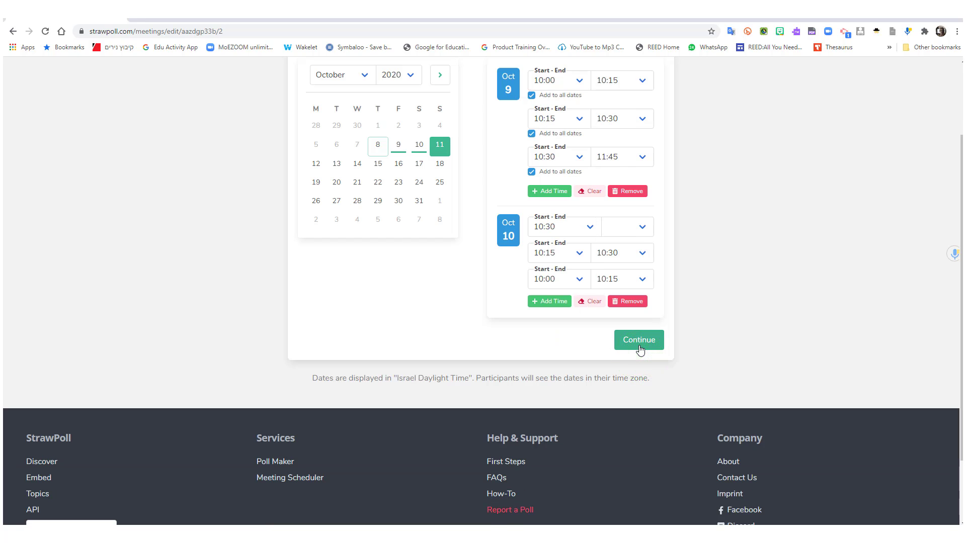
{"action": "left_click", "coordinate": [638, 339]}
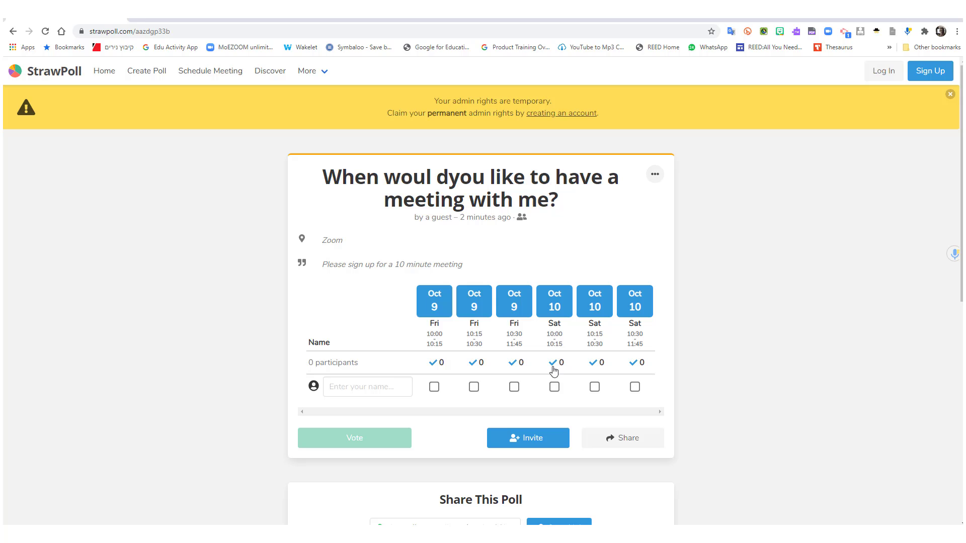
{"action": "mouse_move", "coordinate": [614, 437]}
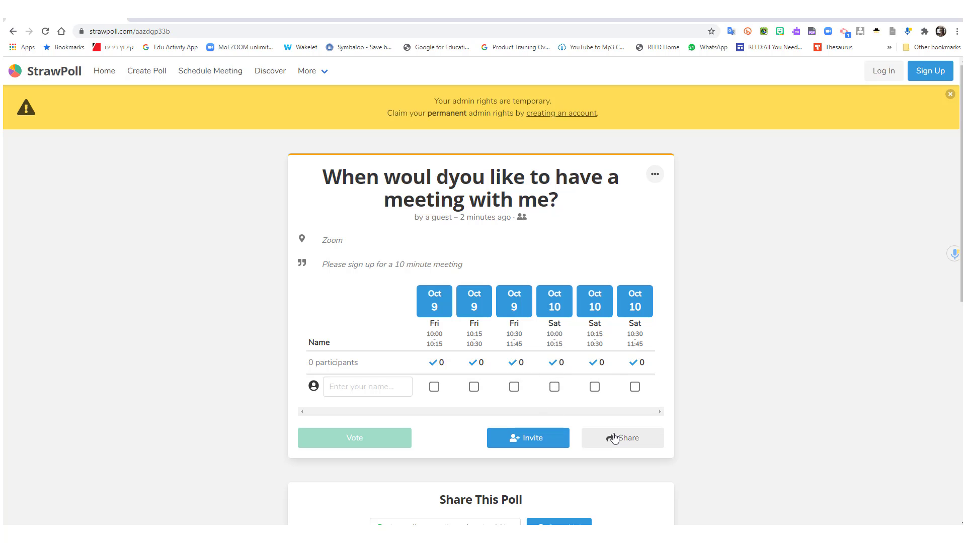
{"action": "mouse_move", "coordinate": [527, 438]}
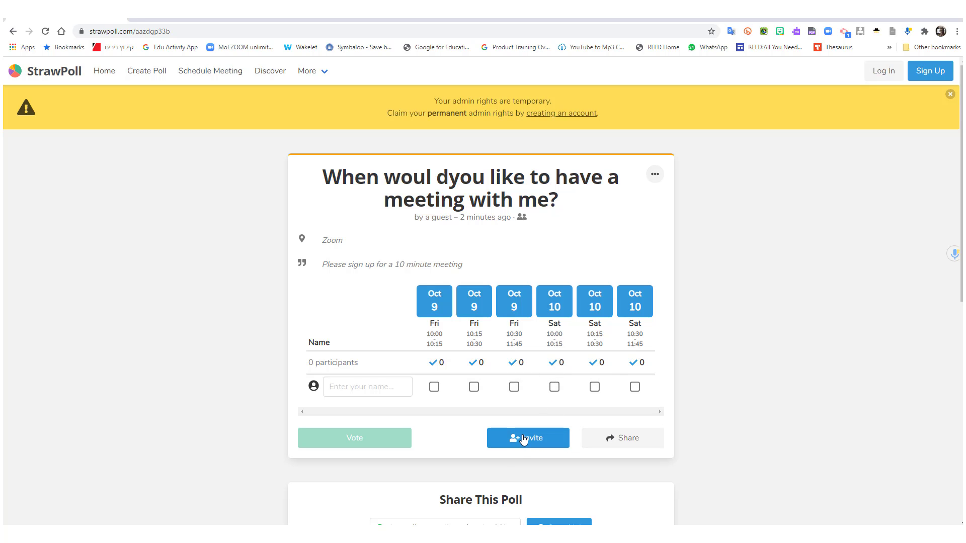
{"action": "left_click", "coordinate": [527, 437]}
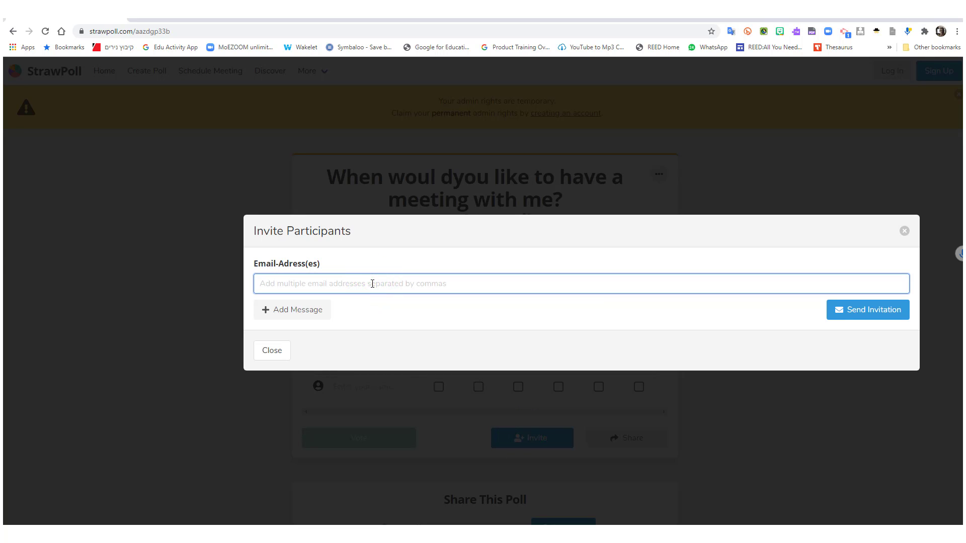
{"action": "type", "text": "southernreed@"}
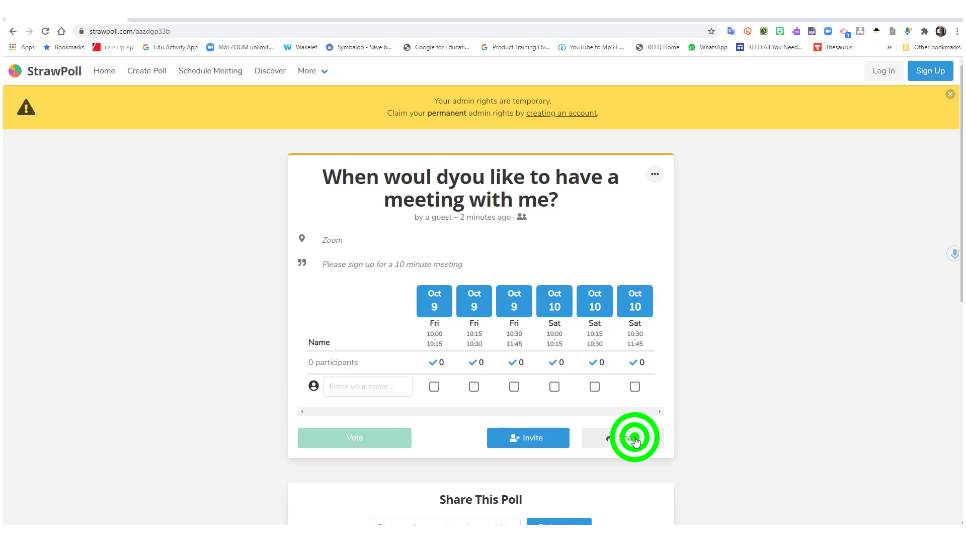
{"action": "scroll", "scroll_direction": "down", "scroll_amount": 3}
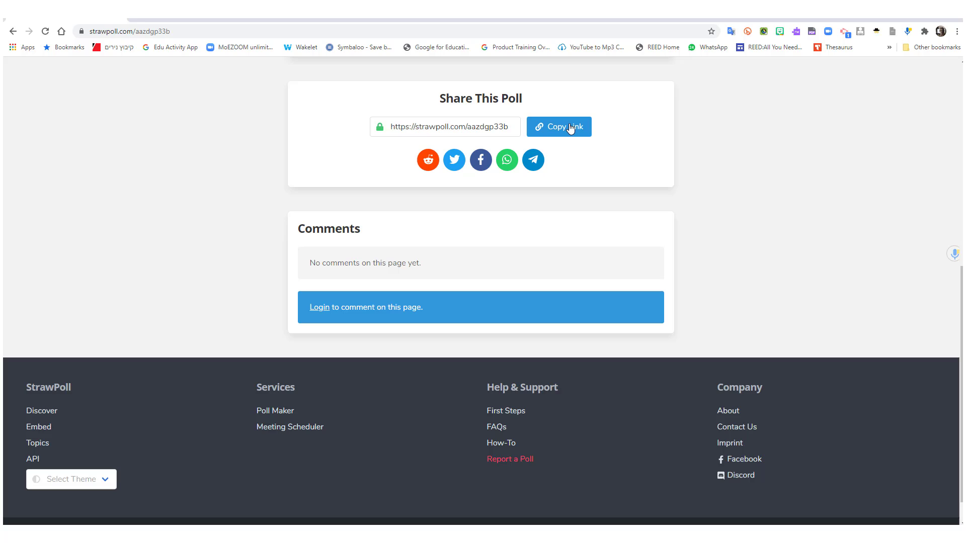
{"action": "mouse_move", "coordinate": [506, 160]}
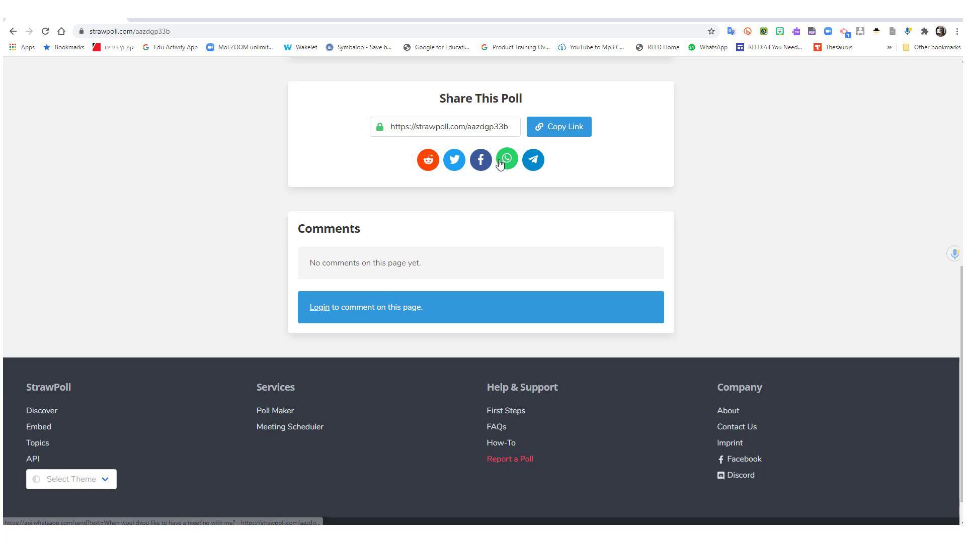
{"action": "mouse_move", "coordinate": [427, 290]}
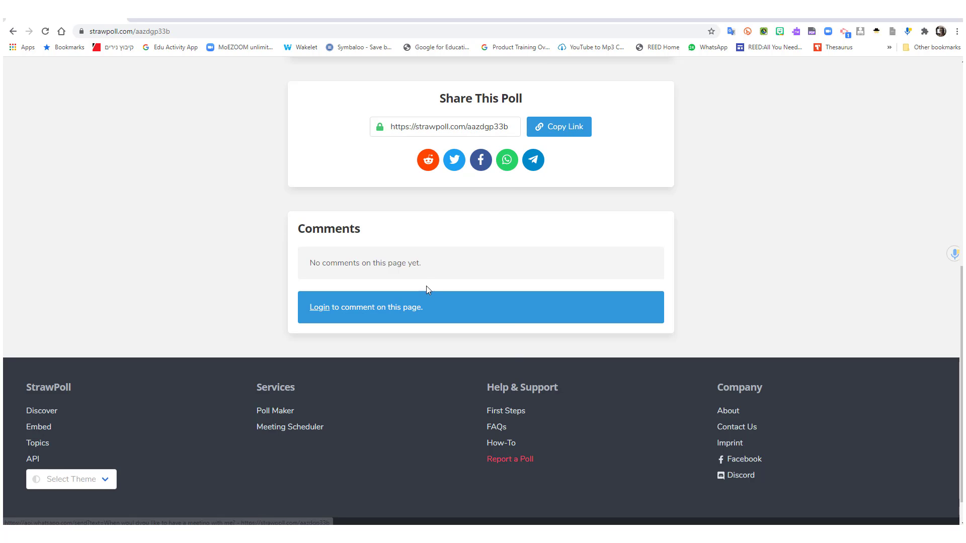
{"action": "scroll", "scroll_direction": "up", "scroll_amount": 3}
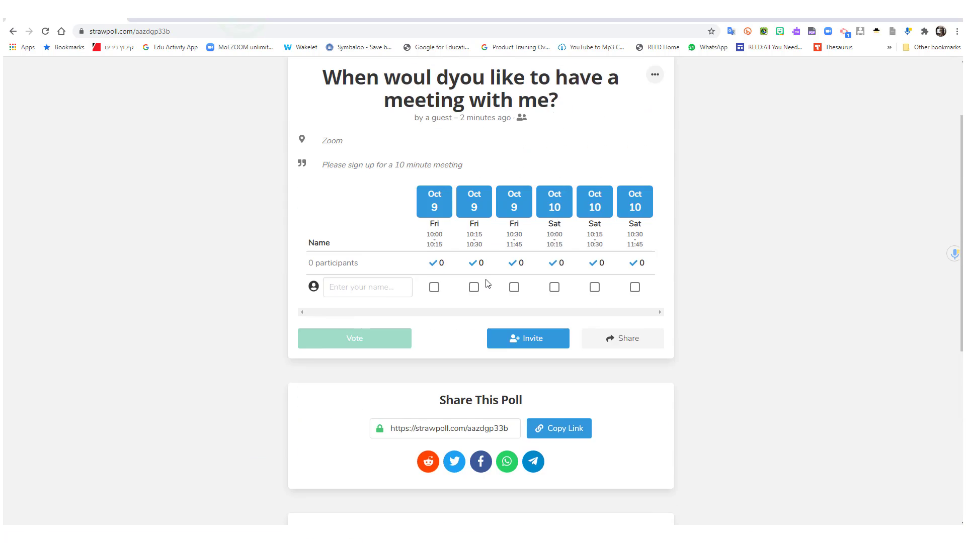
{"action": "scroll", "scroll_direction": "up", "scroll_amount": 3}
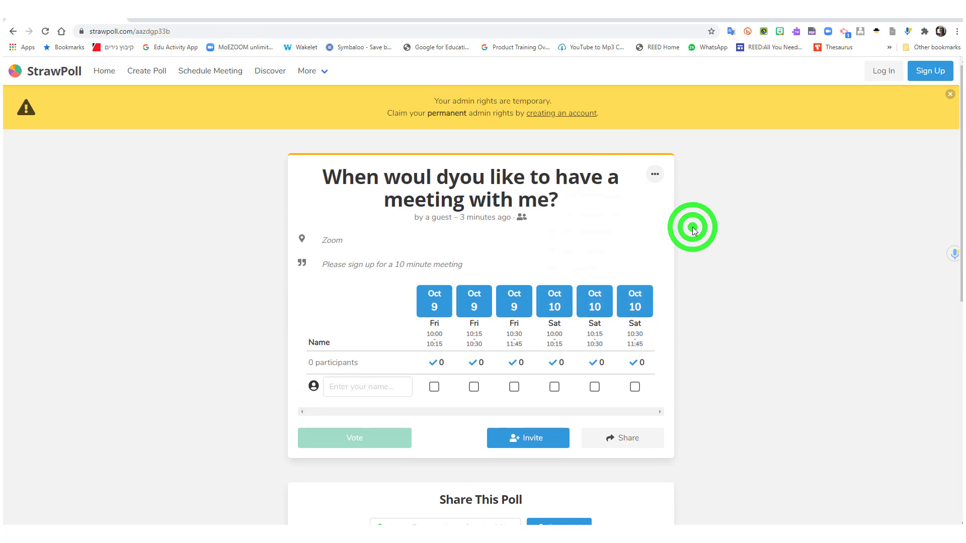
Step: Sign in with email and password so the meeting poll is credited to Adele Raemer
{"action": "left_click", "coordinate": [883, 70]}
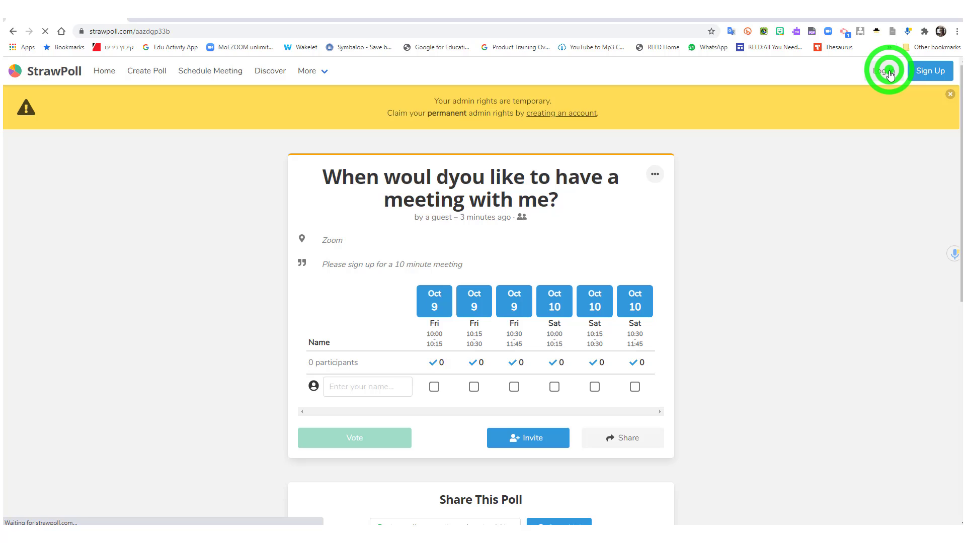
{"action": "left_click", "coordinate": [885, 71]}
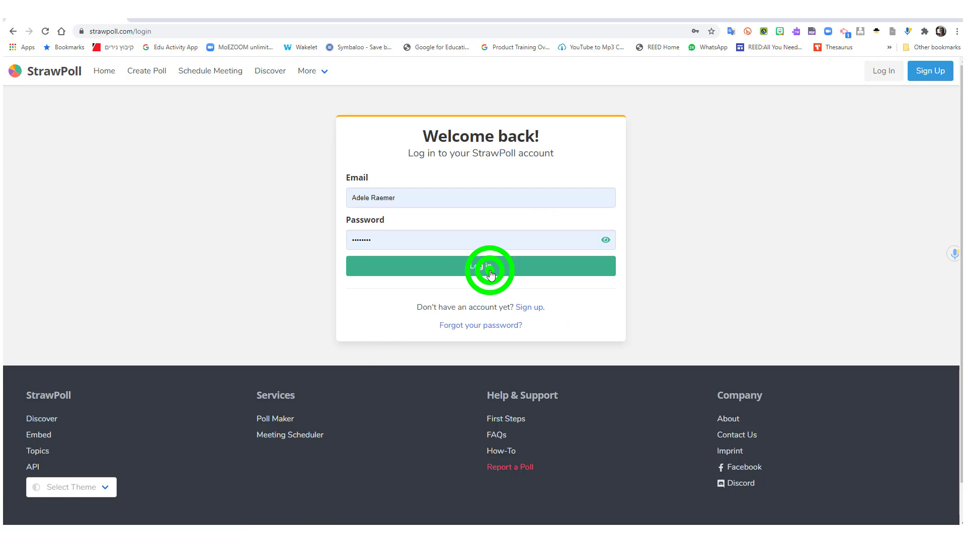
{"action": "left_click", "coordinate": [480, 266]}
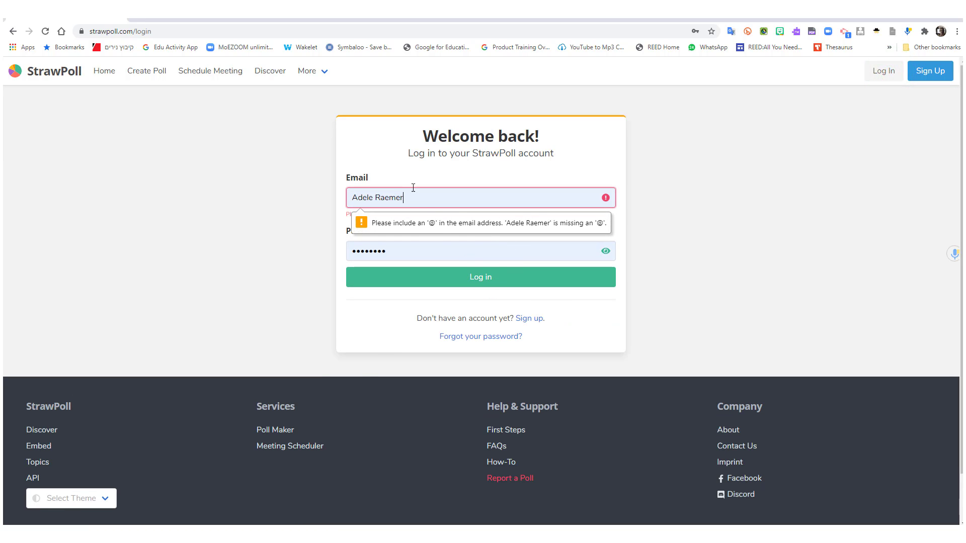
{"action": "left_click", "coordinate": [479, 277]}
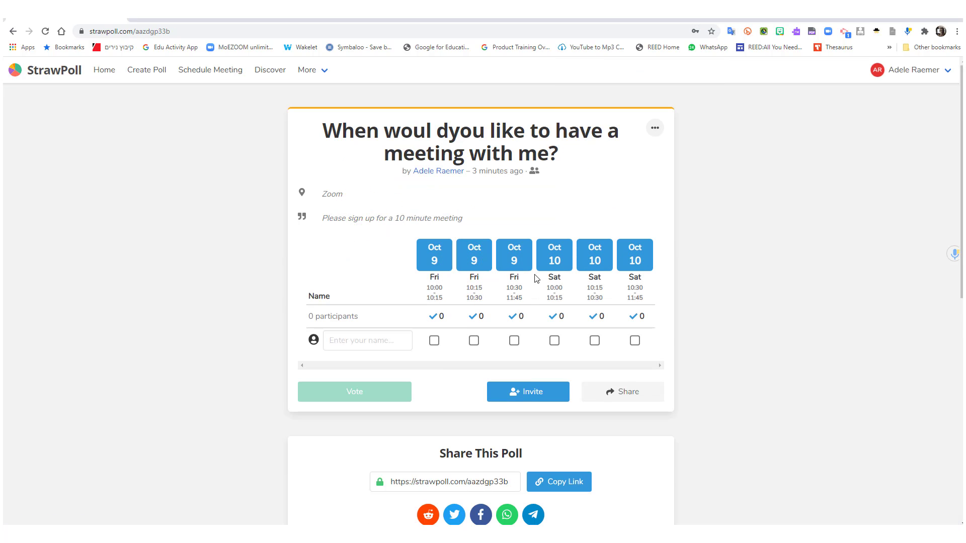
{"action": "mouse_move", "coordinate": [622, 392]}
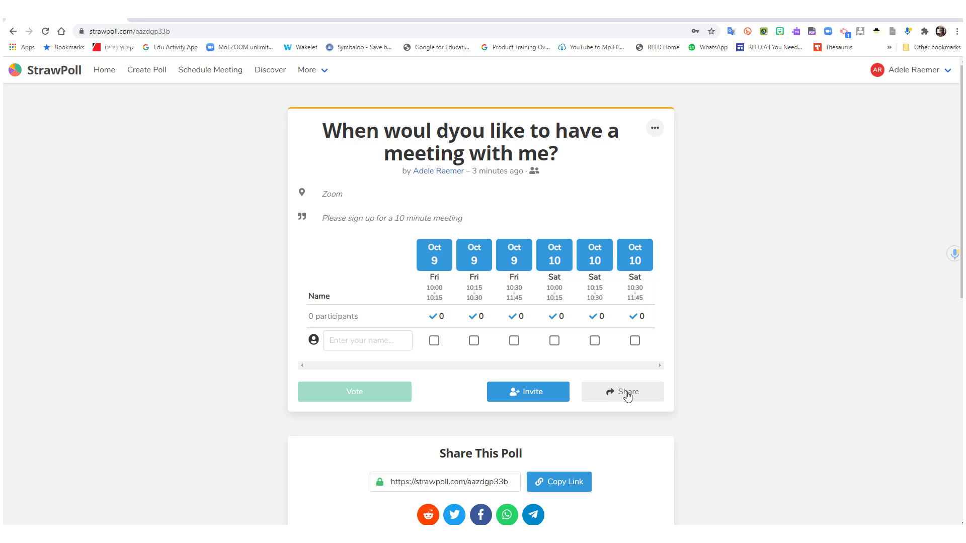
{"action": "mouse_move", "coordinate": [528, 392]}
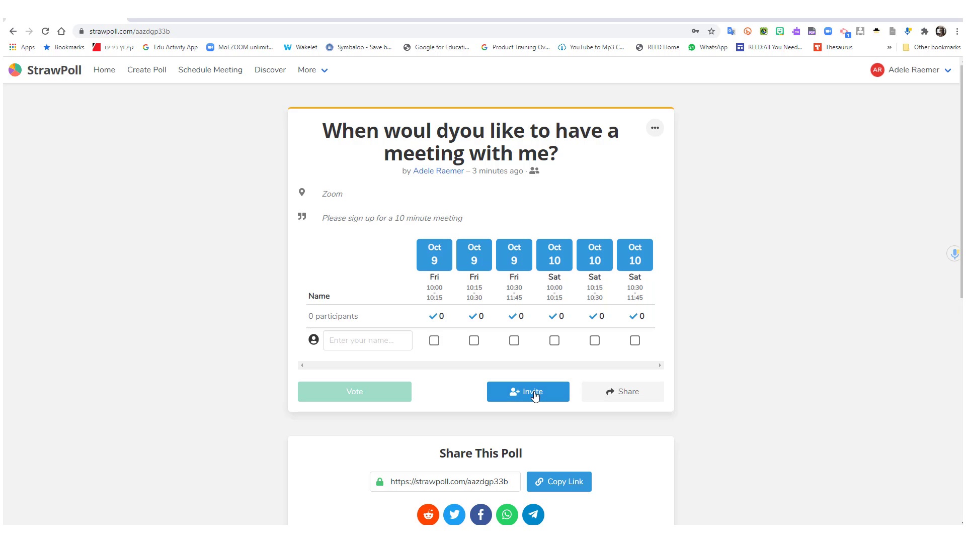
{"action": "mouse_move", "coordinate": [750, 337]}
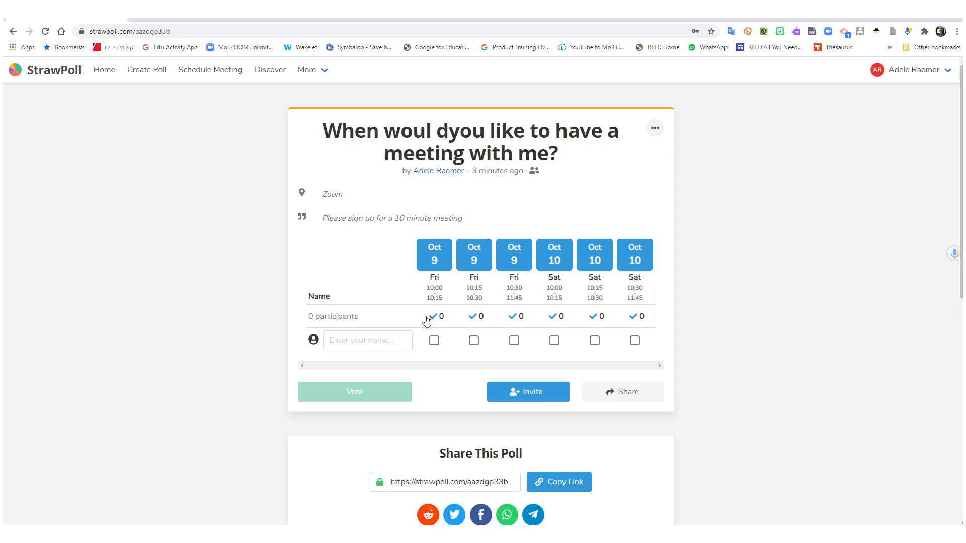
{"action": "left_click", "coordinate": [367, 340]}
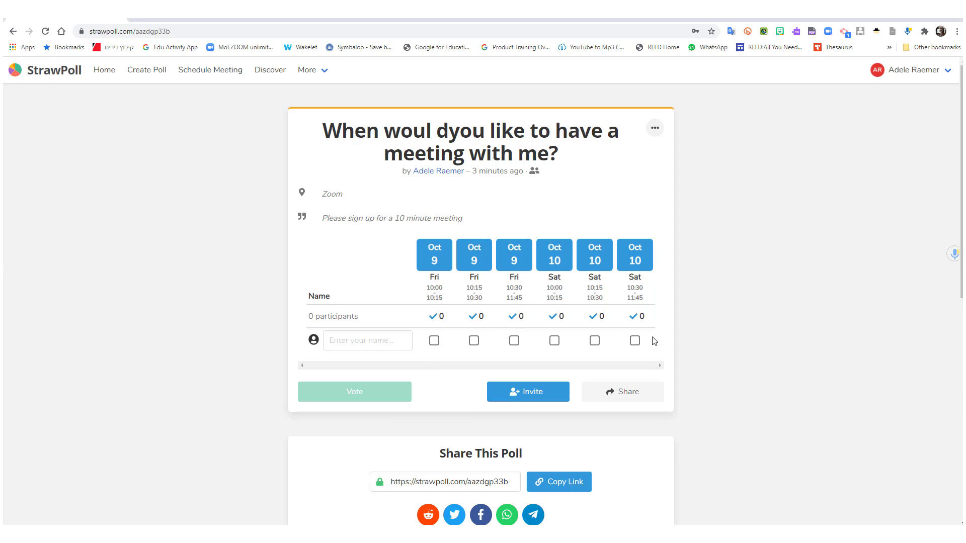
{"action": "mouse_move", "coordinate": [421, 308]}
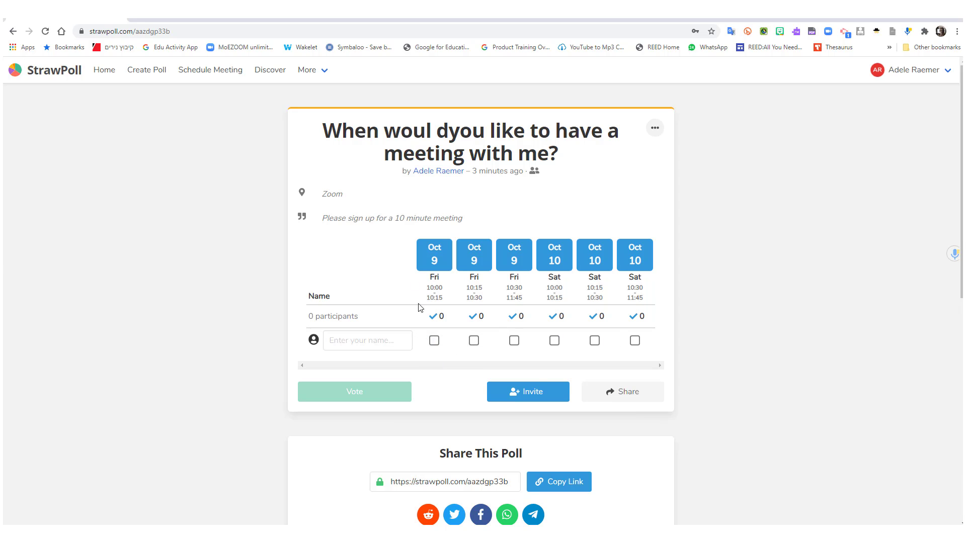
{"action": "mouse_move", "coordinate": [536, 388]}
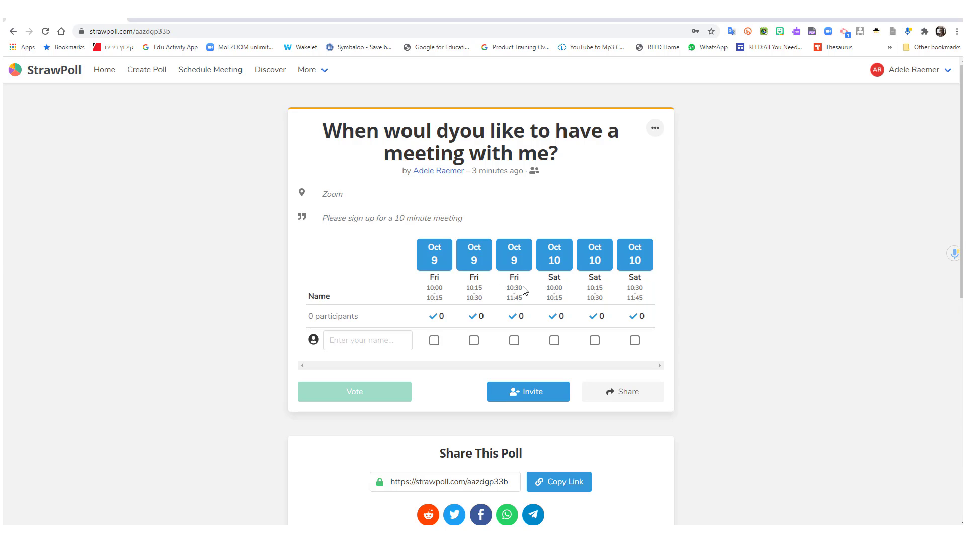
{"action": "mouse_move", "coordinate": [473, 339]}
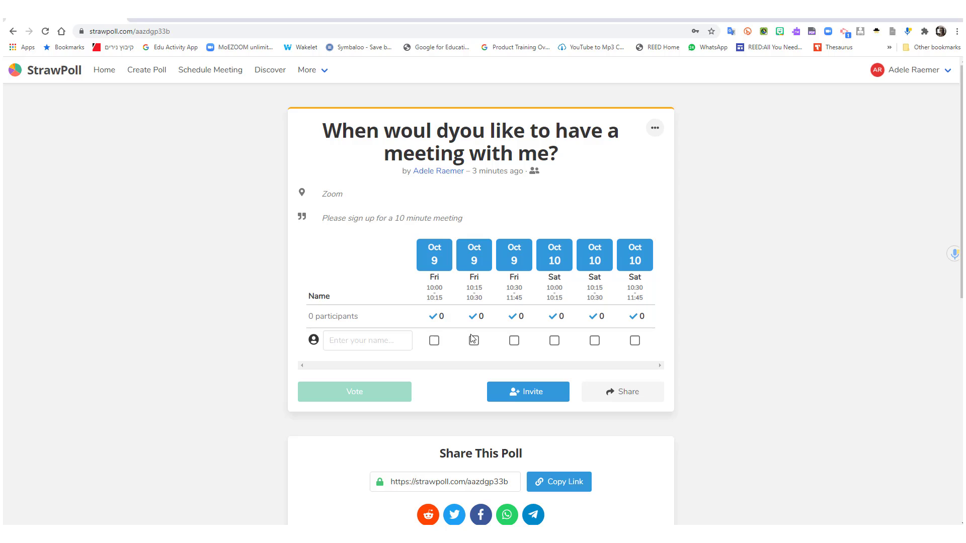
{"action": "mouse_move", "coordinate": [537, 410]}
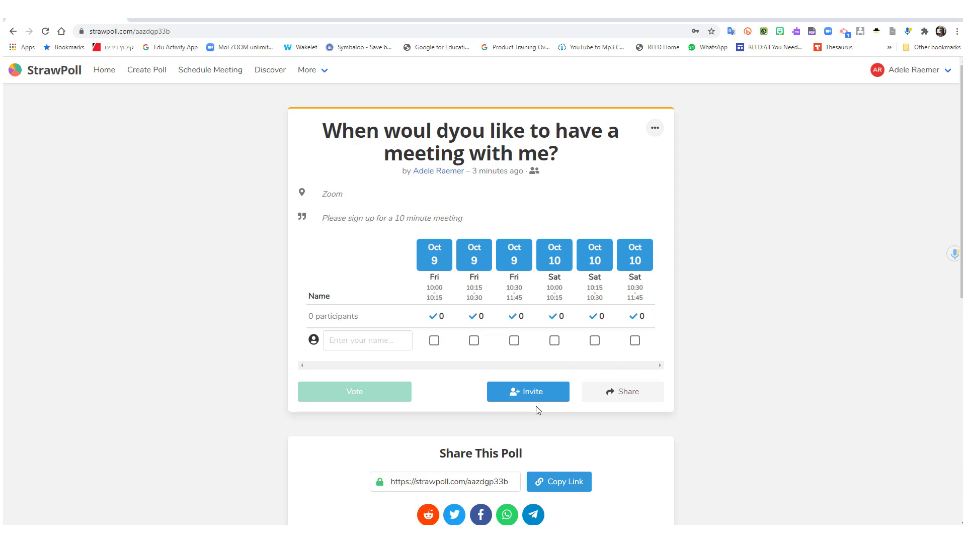
{"action": "mouse_move", "coordinate": [544, 372]}
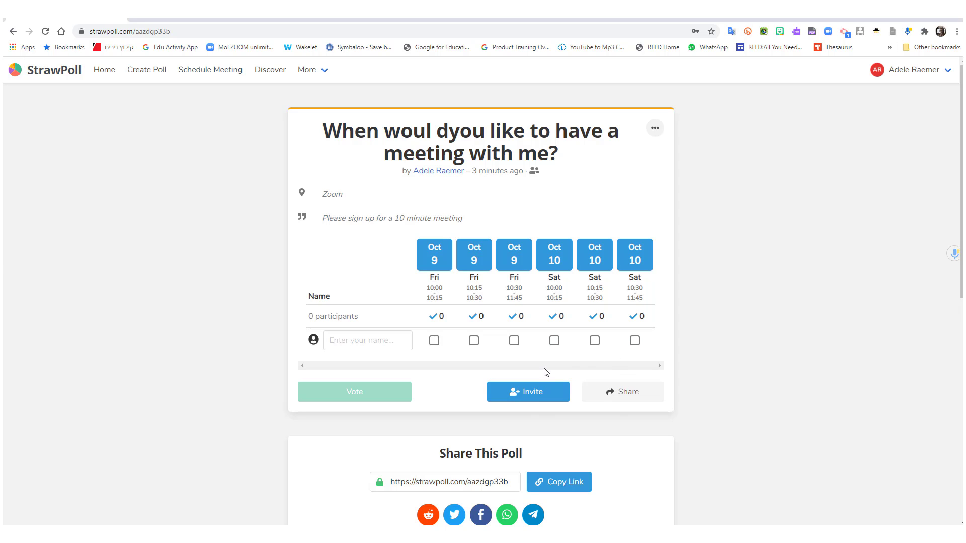
{"action": "scroll", "scroll_direction": "down", "scroll_amount": 3}
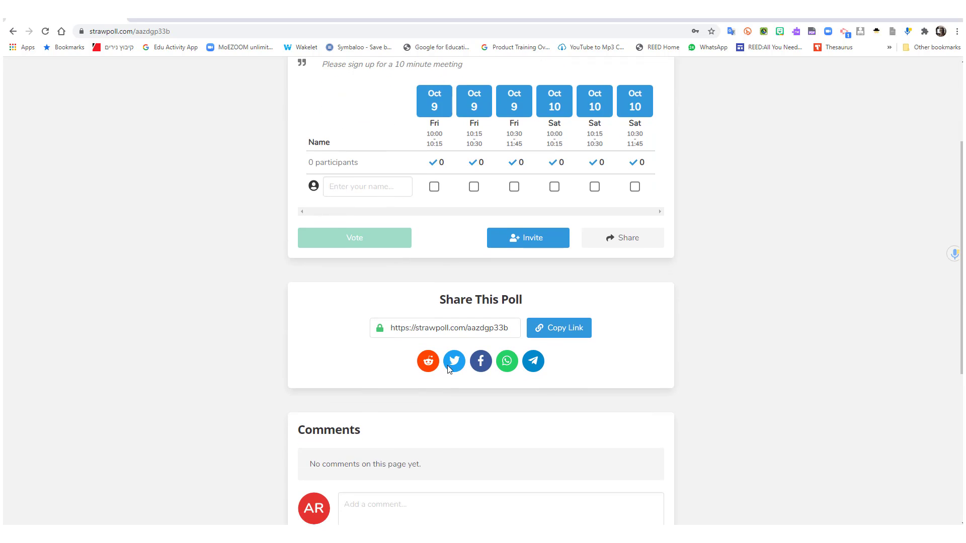
{"action": "mouse_move", "coordinate": [454, 363]}
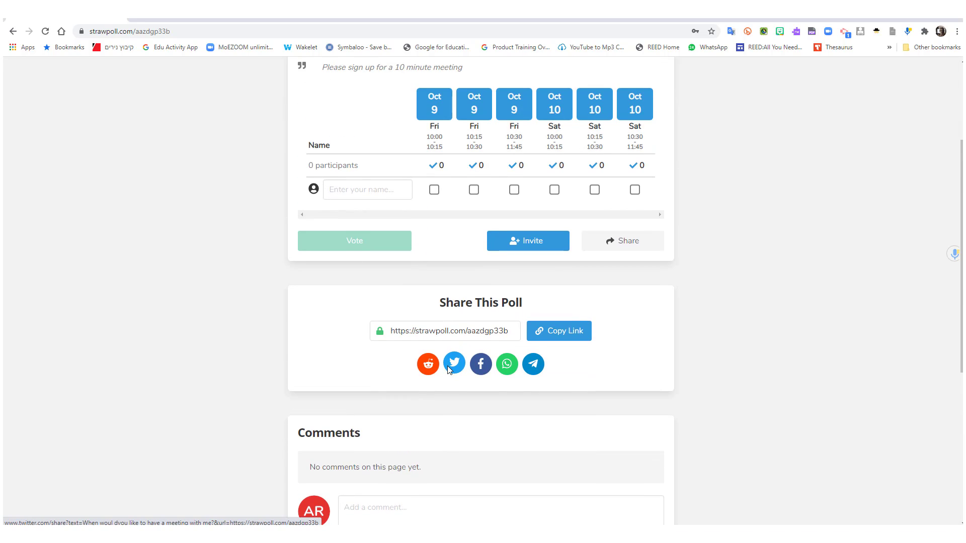
{"action": "scroll", "scroll_direction": "up", "scroll_amount": 3}
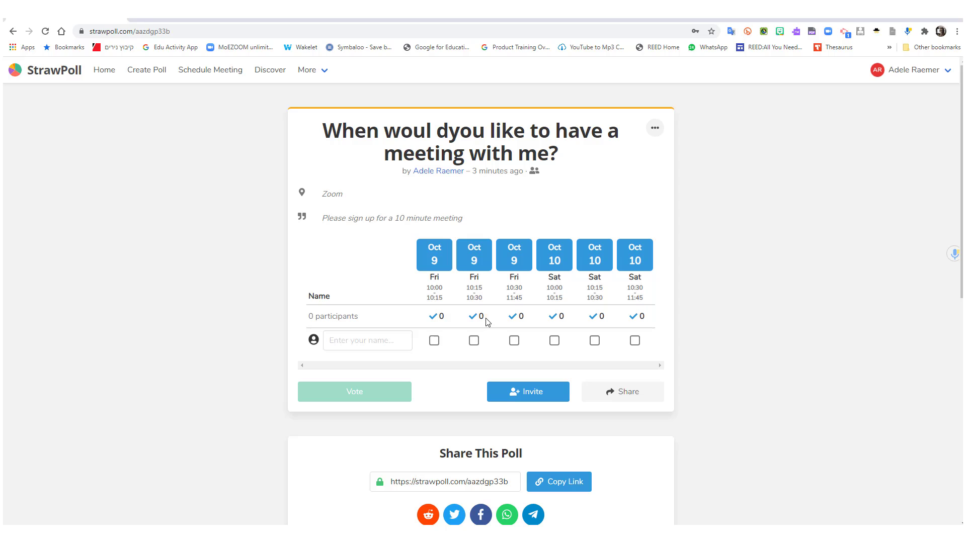
{"action": "mouse_move", "coordinate": [730, 420]}
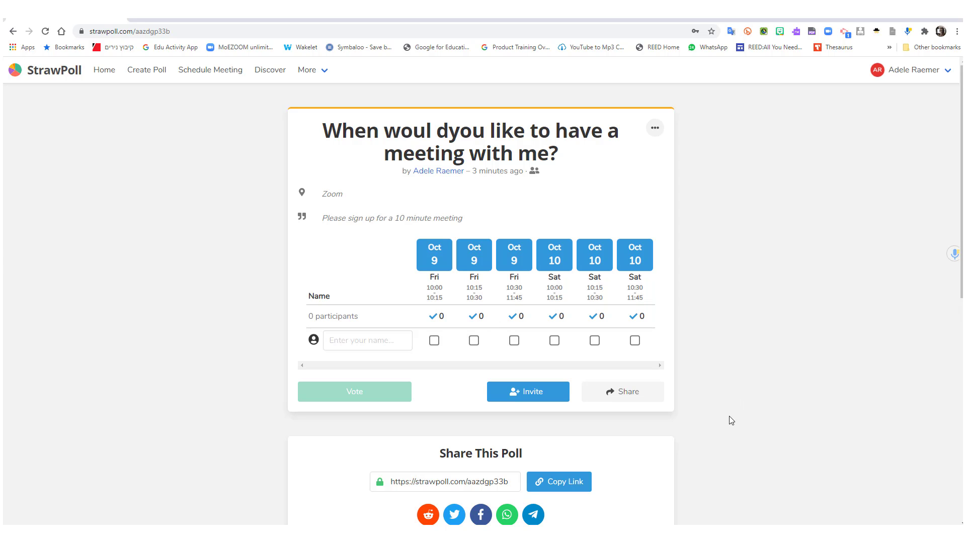